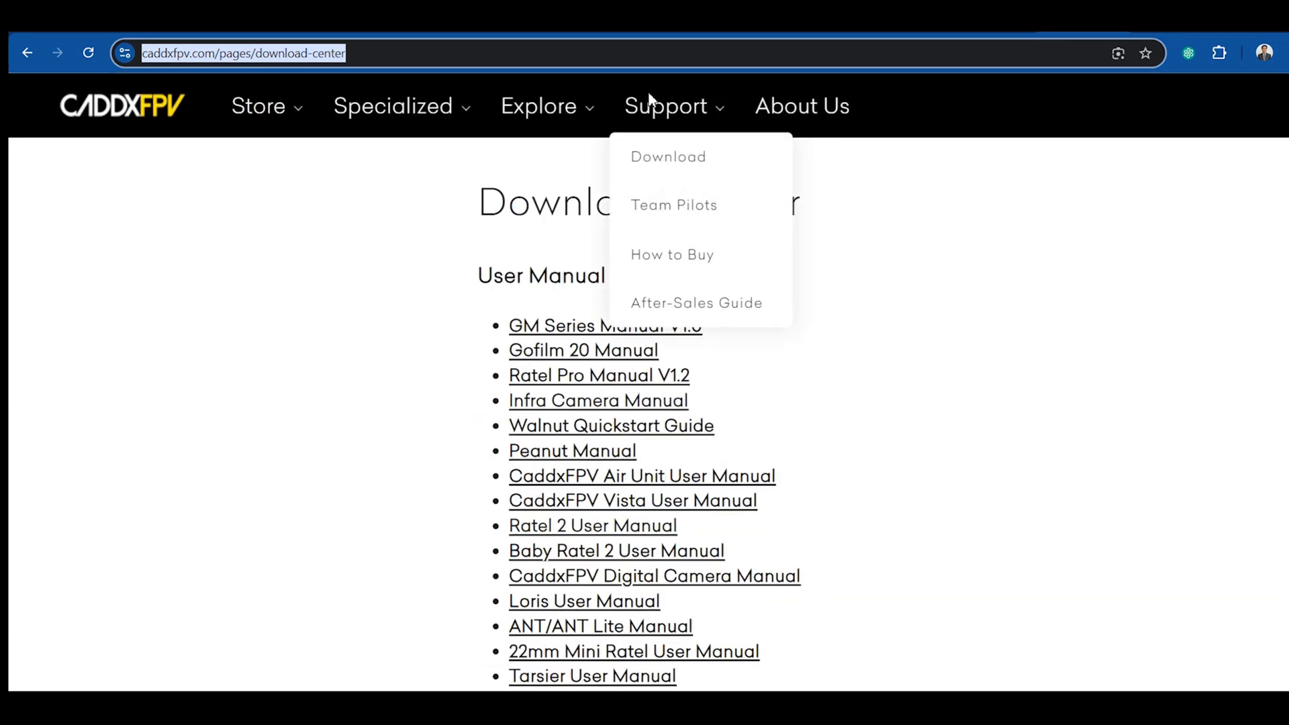
# - Download the GM Gimbal Firmware-V3.2 package from the Firmware section of the Download Center
pyautogui.click(667, 155)
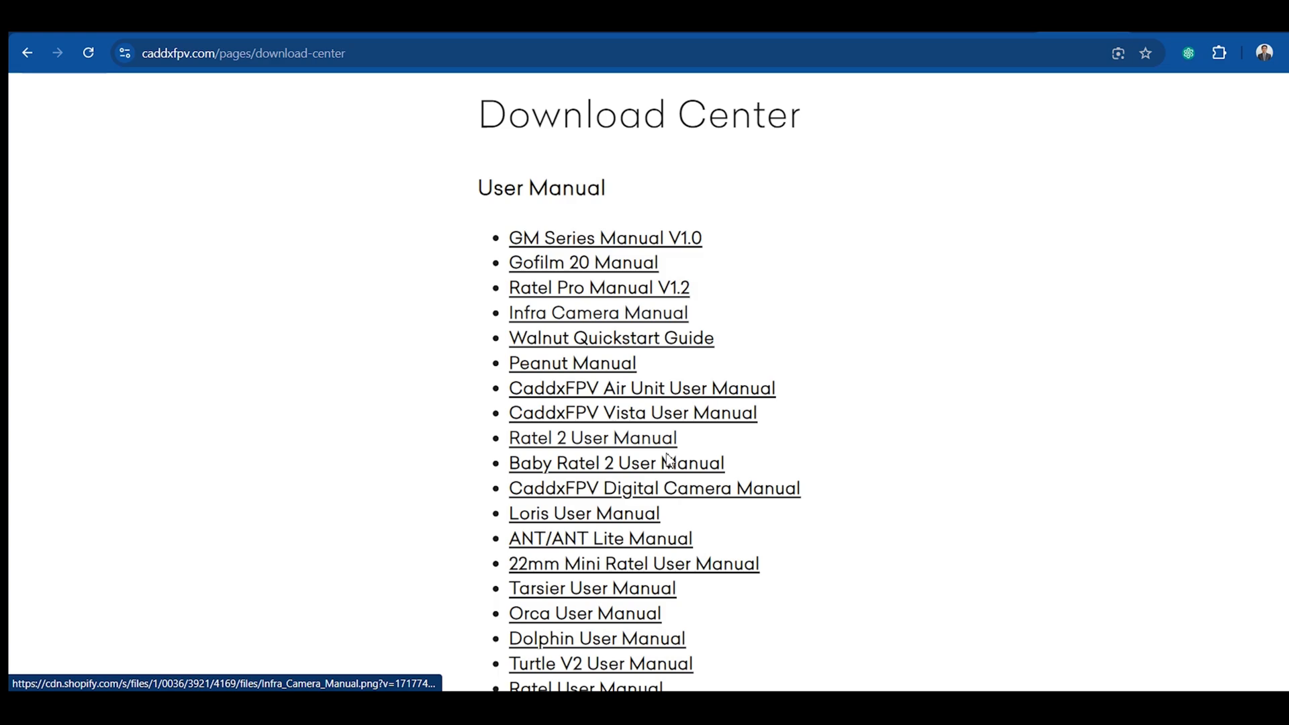
pyautogui.scroll(-3)
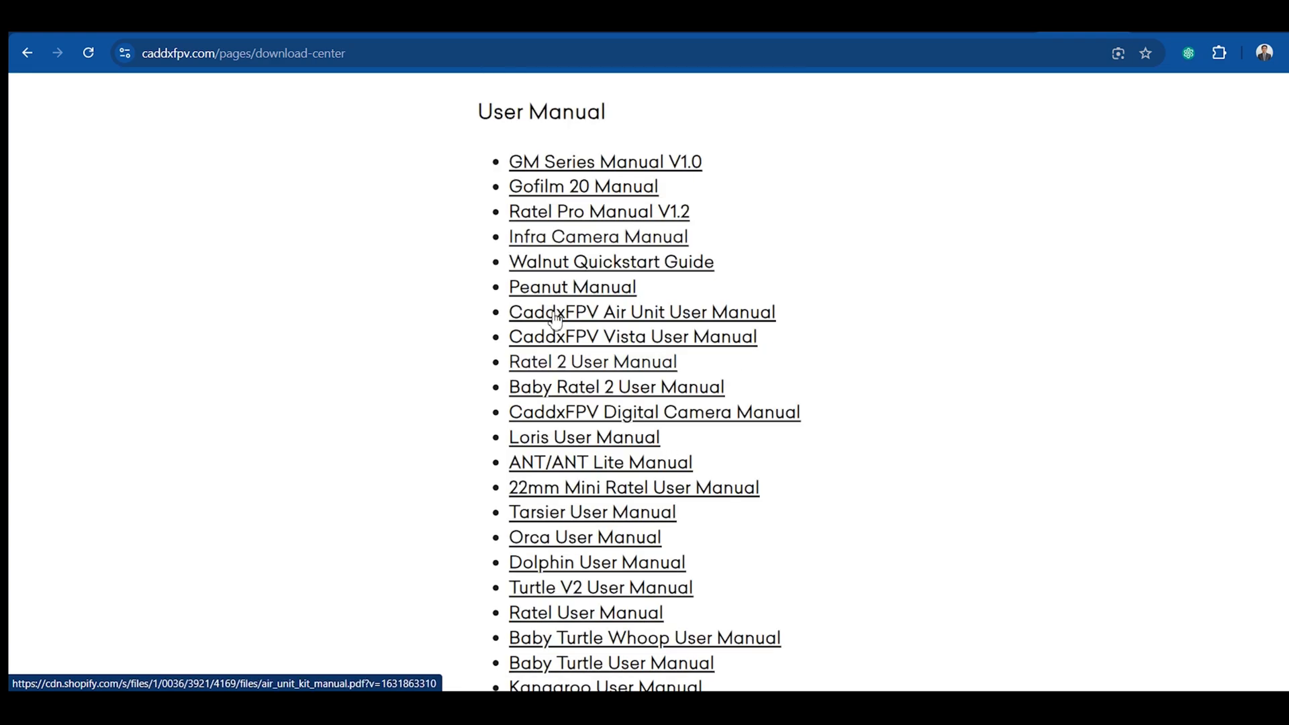
pyautogui.scroll(-3)
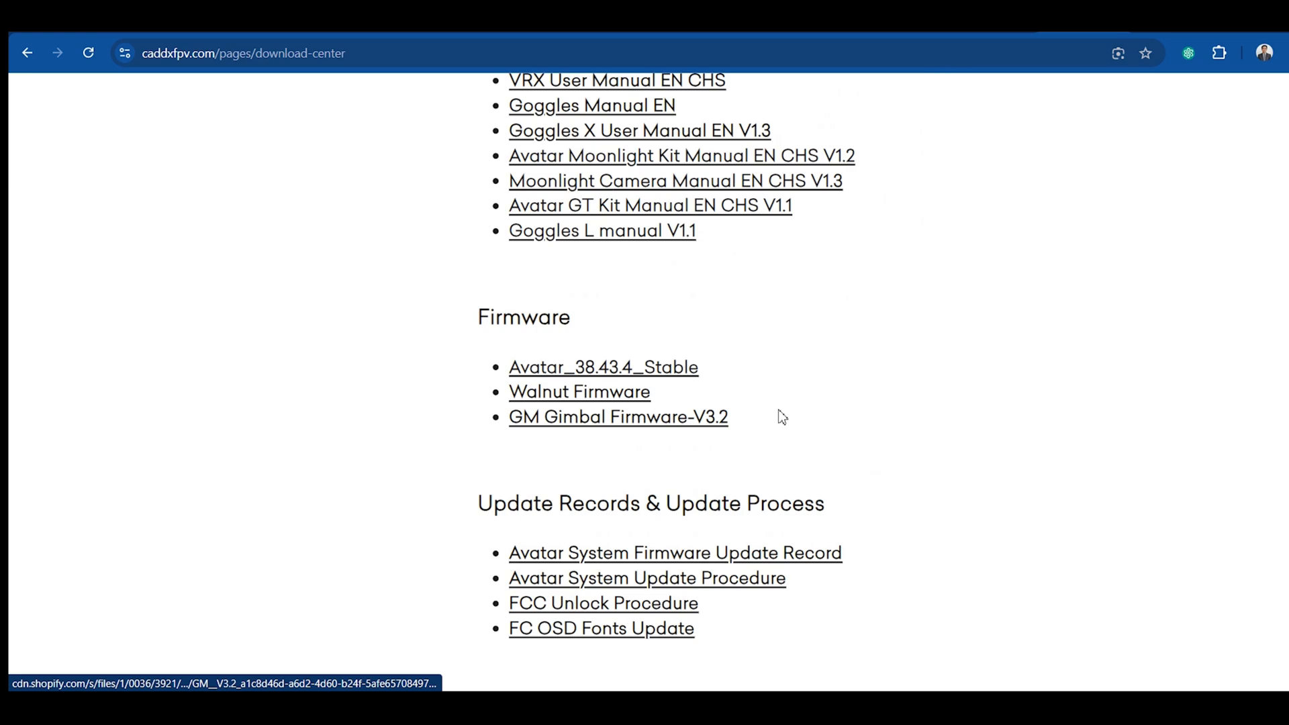
pyautogui.doubleClick(618, 417)
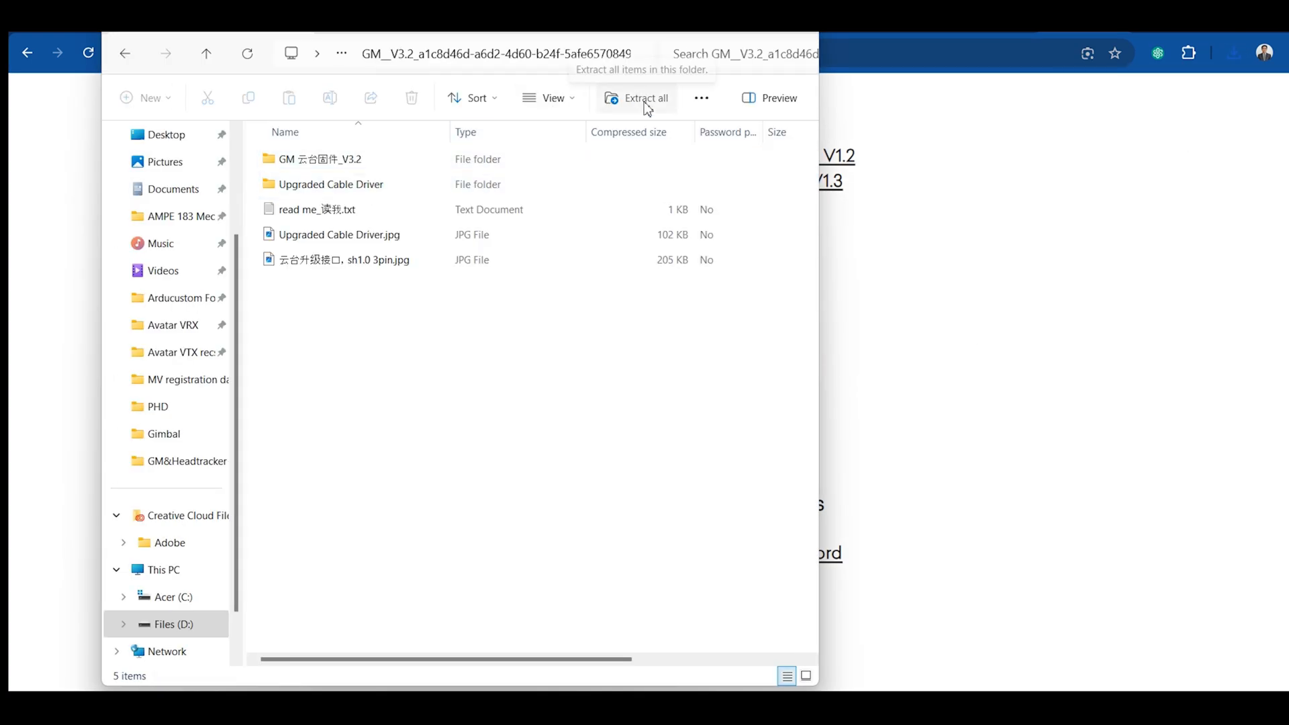
# - Extract the firmware archive into D:\Drone files\gimba\
pyautogui.click(646, 98)
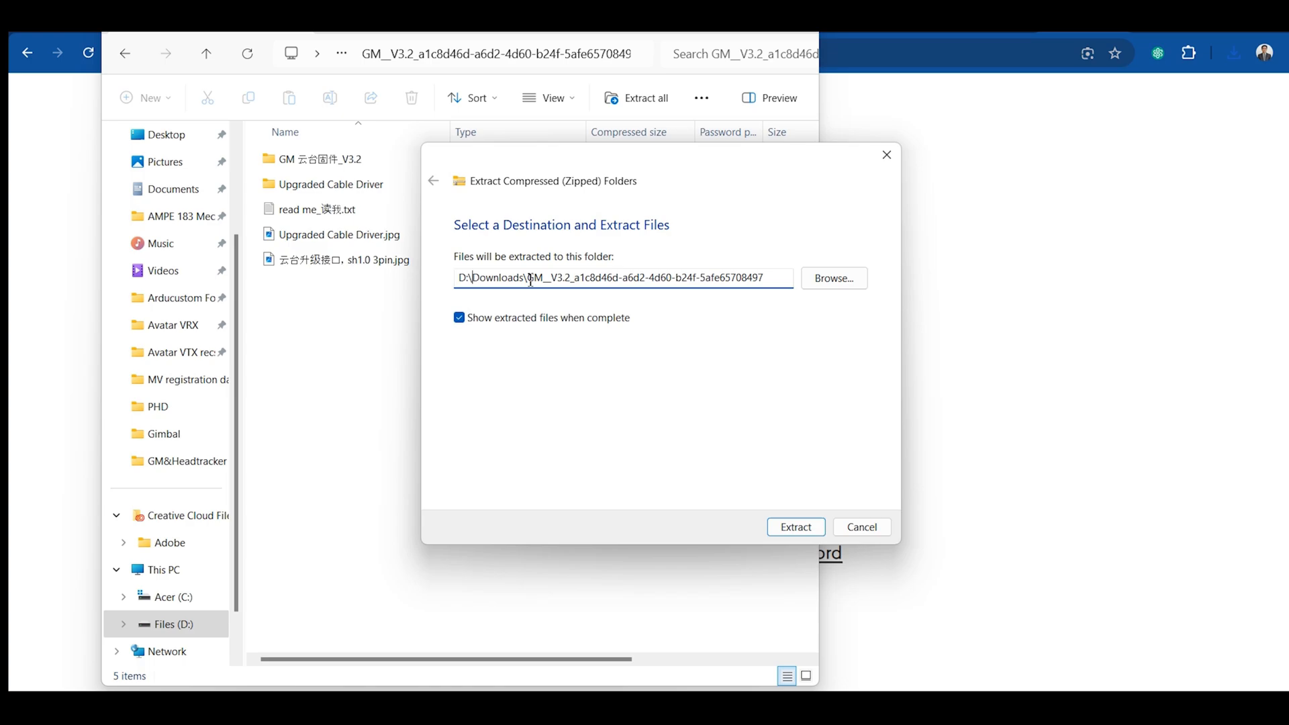
pyautogui.write('D:\\Drone files\\')
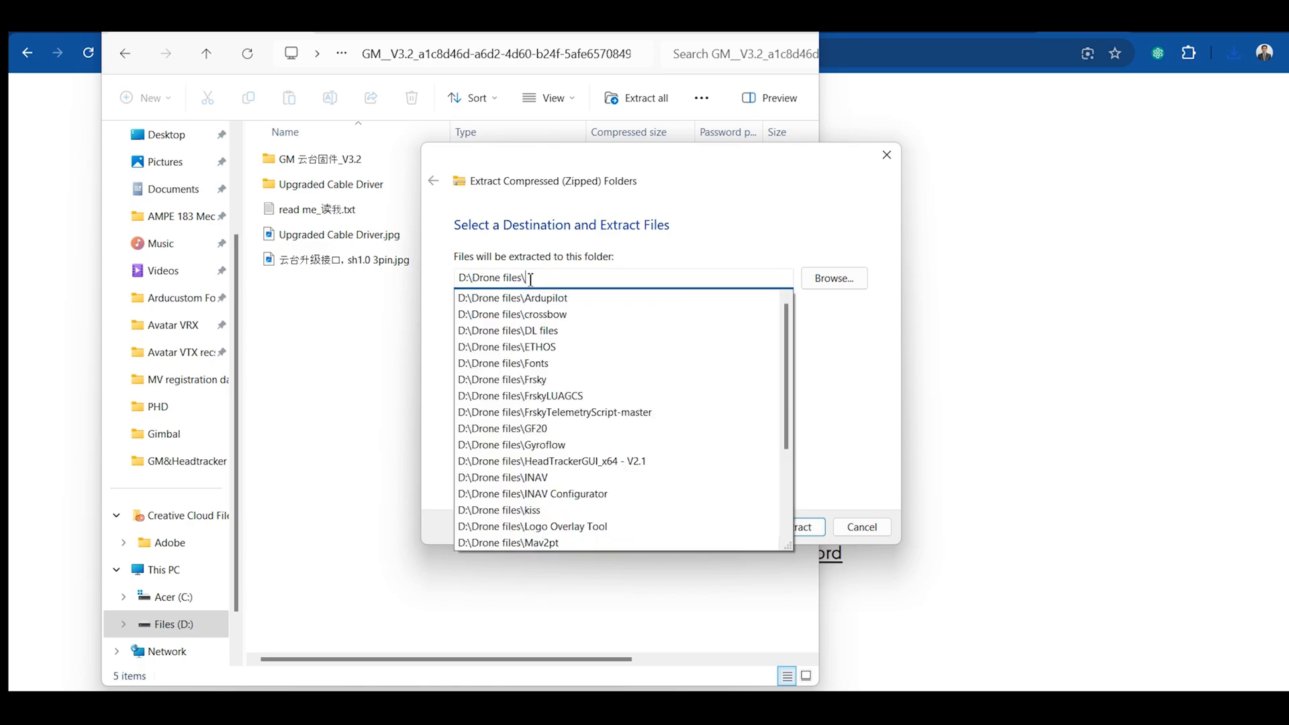
pyautogui.write('gimba\\')
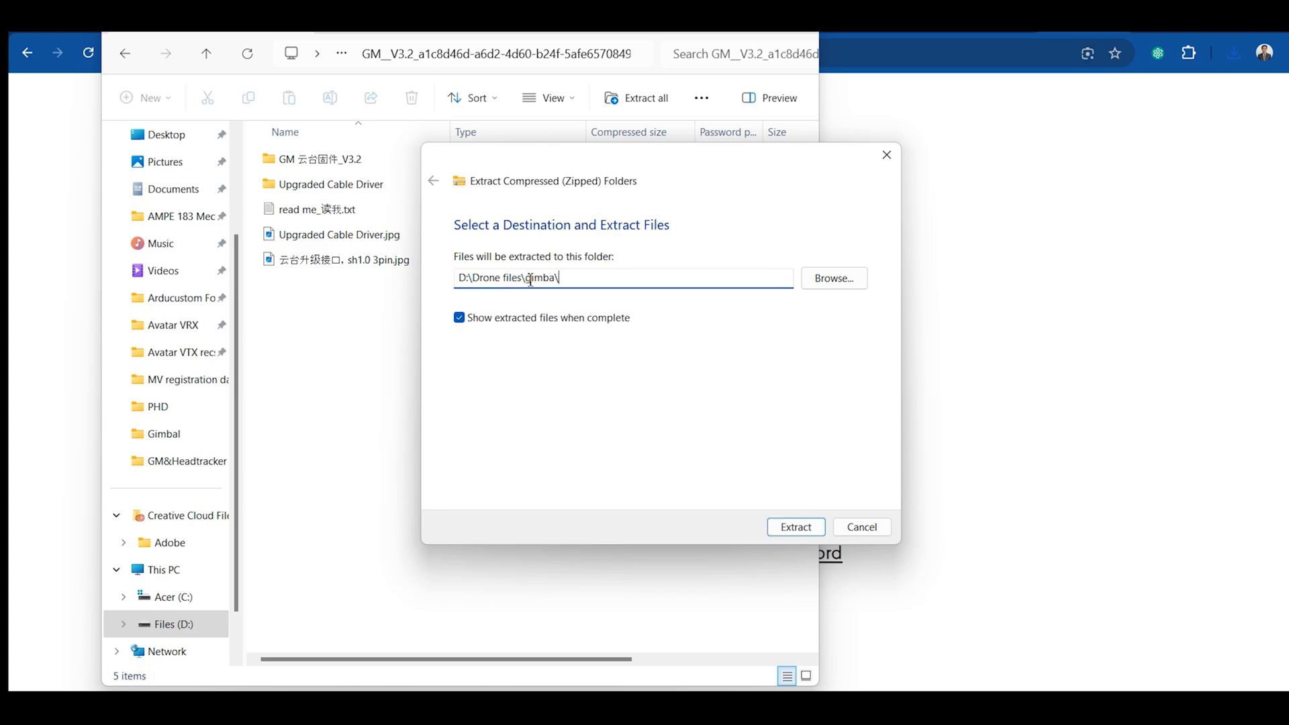
pyautogui.click(793, 526)
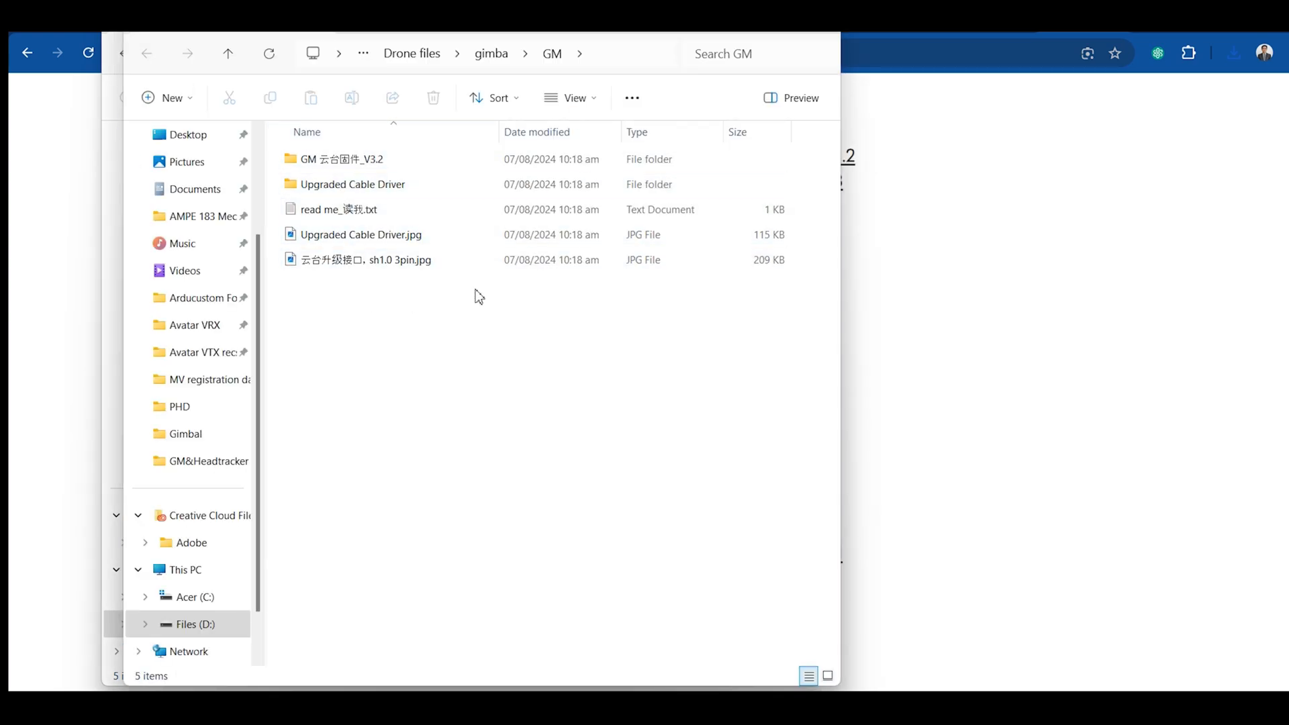
# - Browse the extracted GM folder, selecting the Upgraded Cable Driver folder and the read me file
pyautogui.click(359, 234)
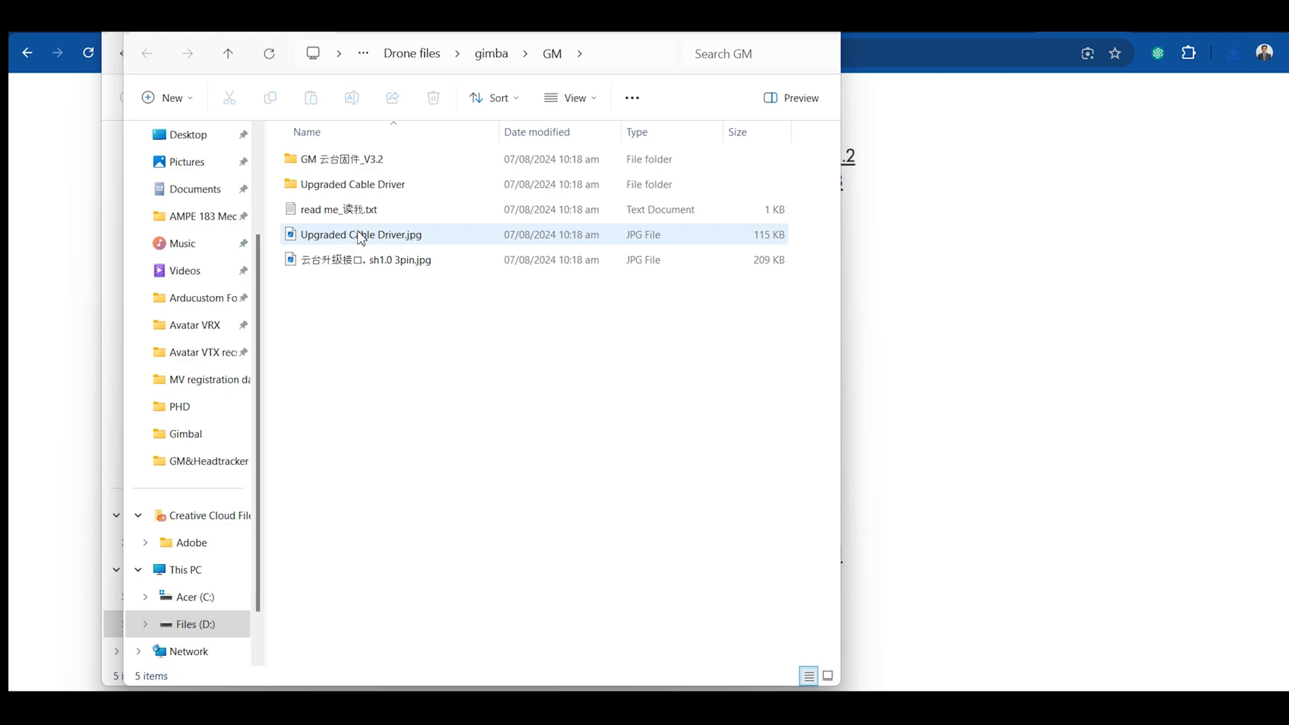
pyautogui.click(344, 159)
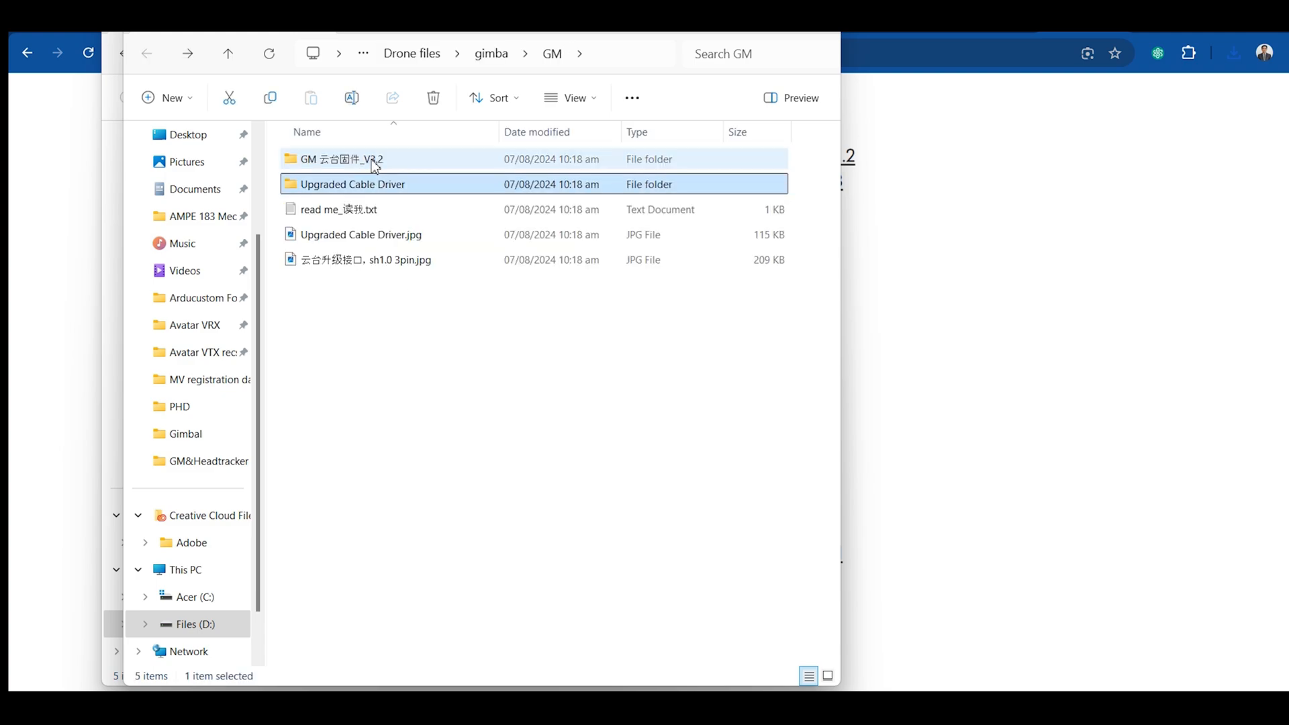
pyautogui.click(338, 210)
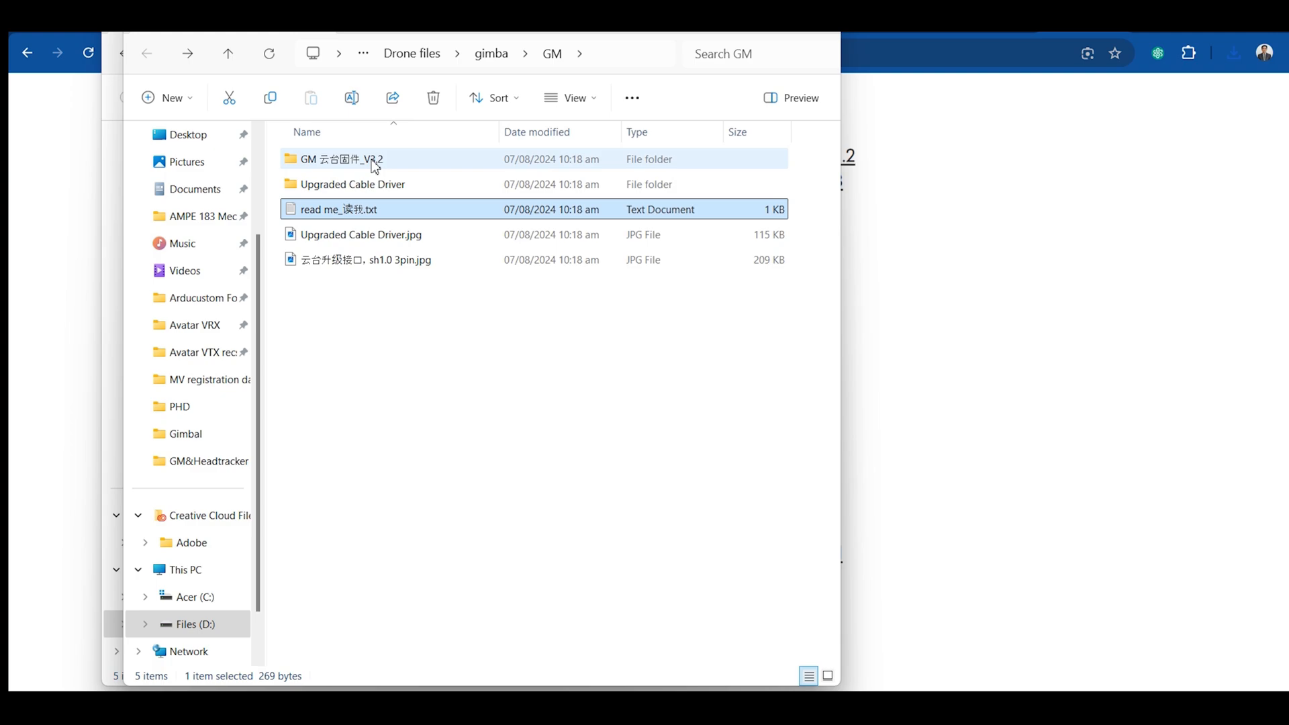
# - Read the read me note about needing a USB-TTL device like CH340, then close Notepad
pyautogui.doubleClick(339, 210)
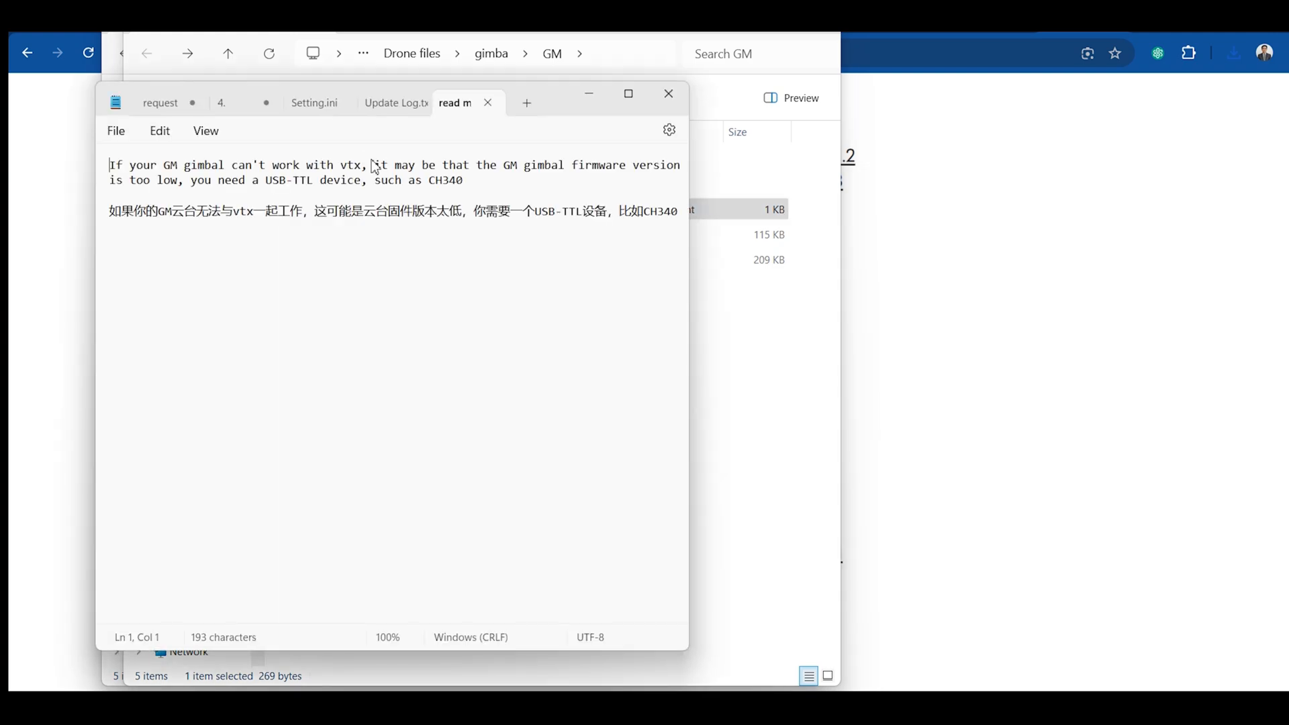
pyautogui.doubleClick(351, 164)
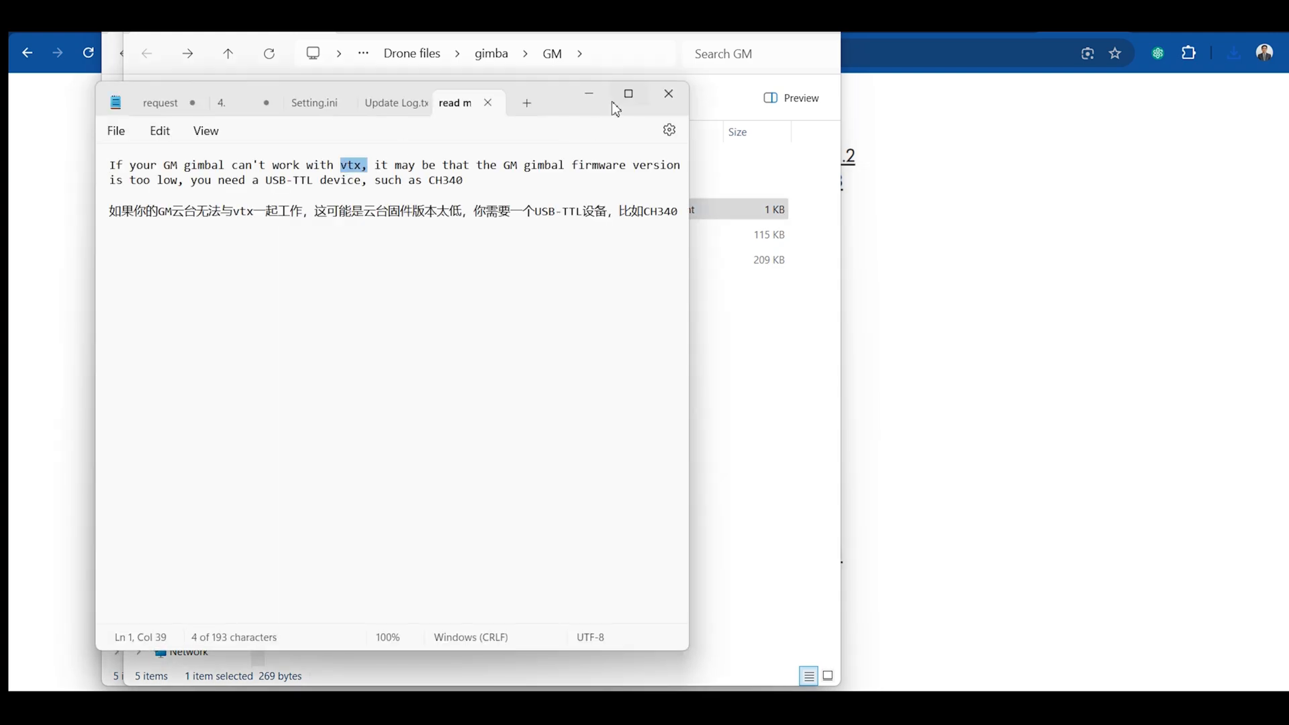
pyautogui.moveTo(367, 163); pyautogui.dragTo(329, 169)
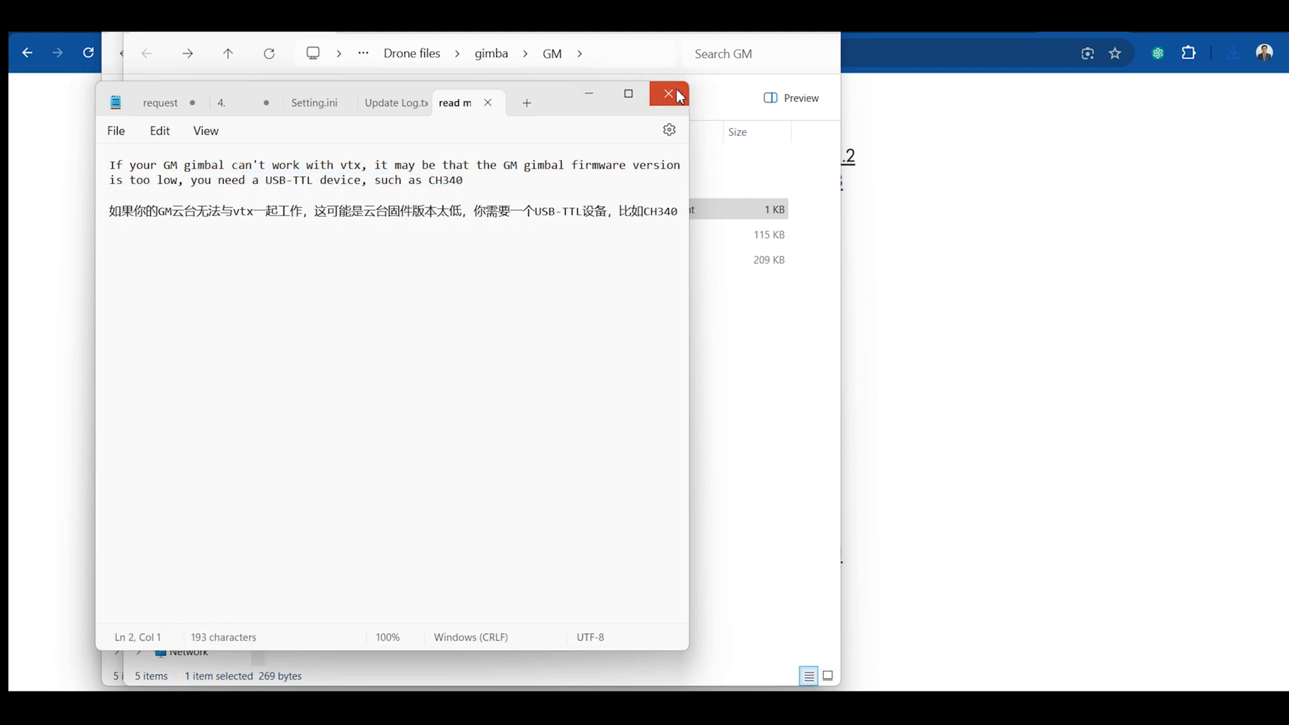
pyautogui.click(669, 94)
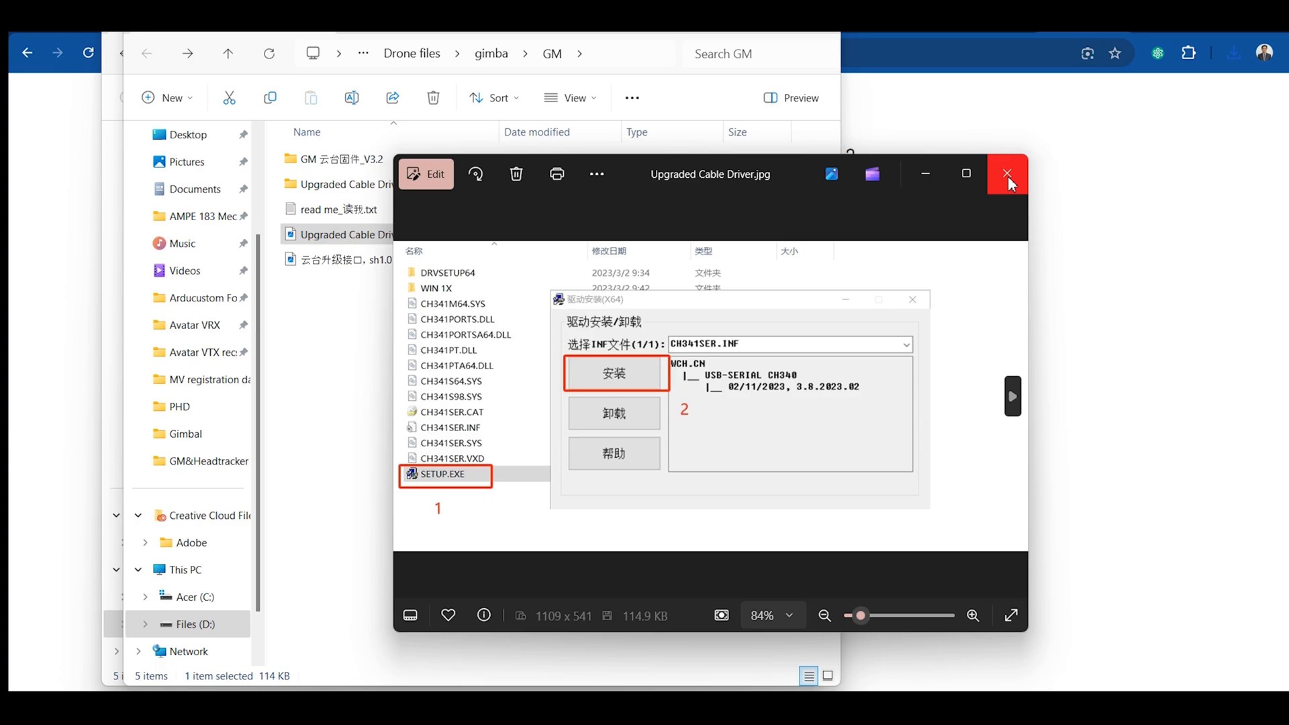
# - Close the cable driver picture and view the sh1.0 3pin upgrade-port diagram with GND, RX, TX pins
pyautogui.click(1005, 173)
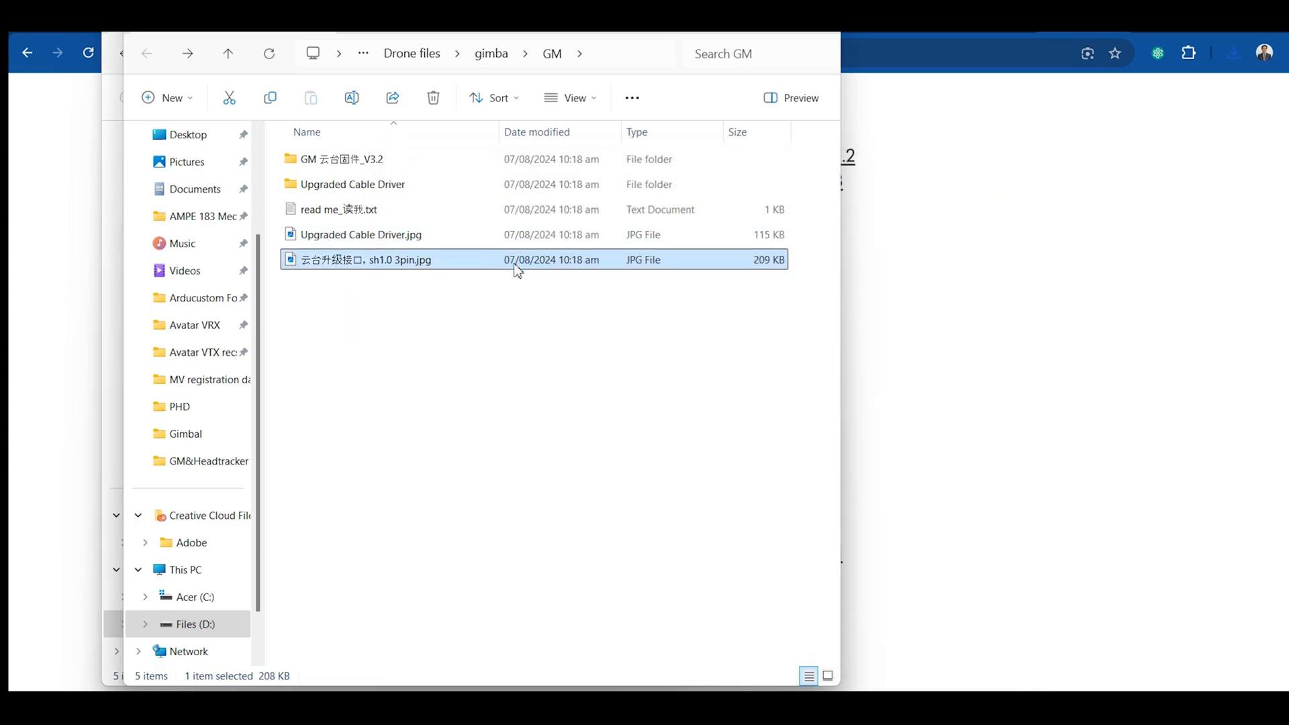
pyautogui.doubleClick(368, 259)
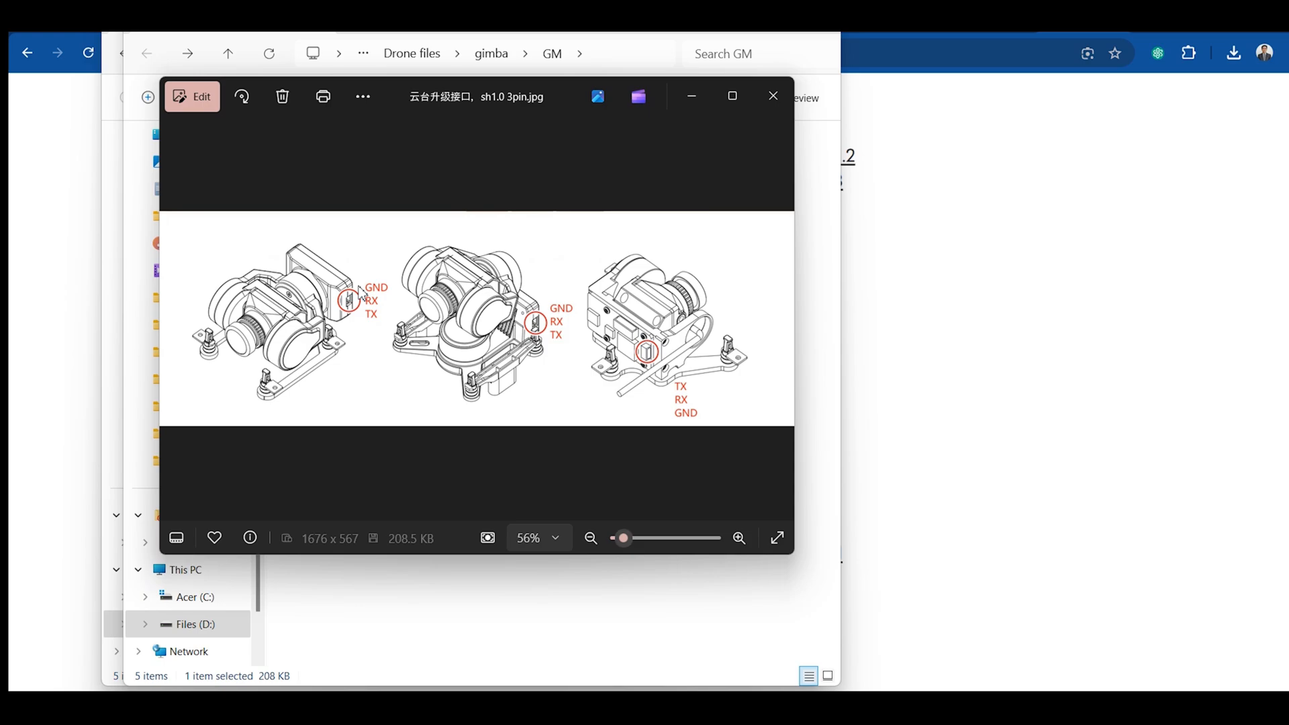
pyautogui.moveTo(410, 328)
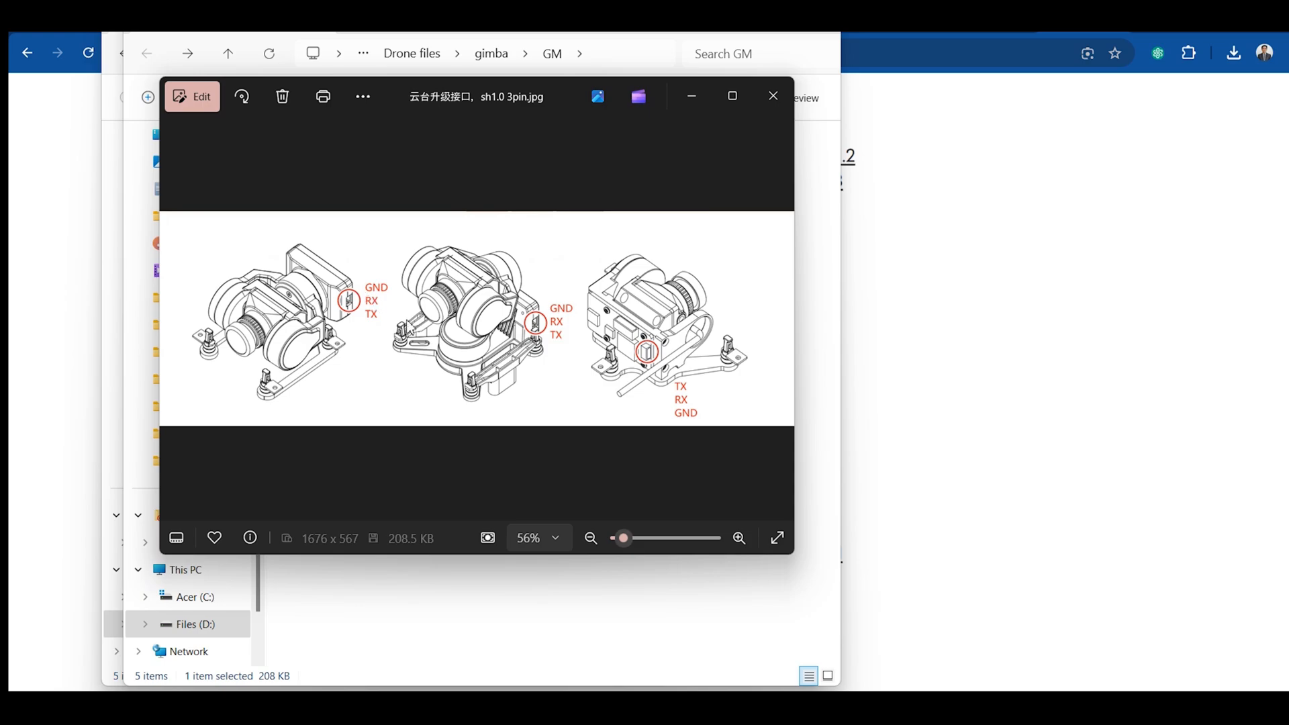
pyautogui.moveTo(566, 313)
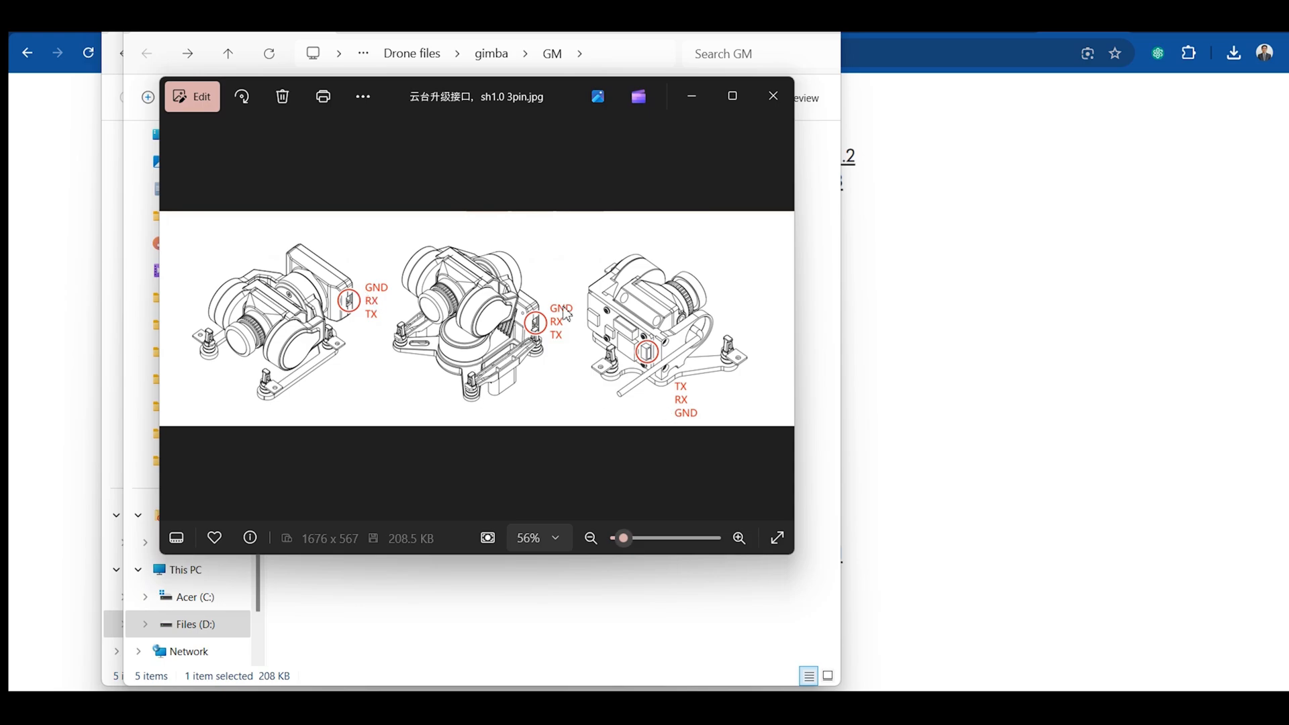
pyautogui.moveTo(565, 313)
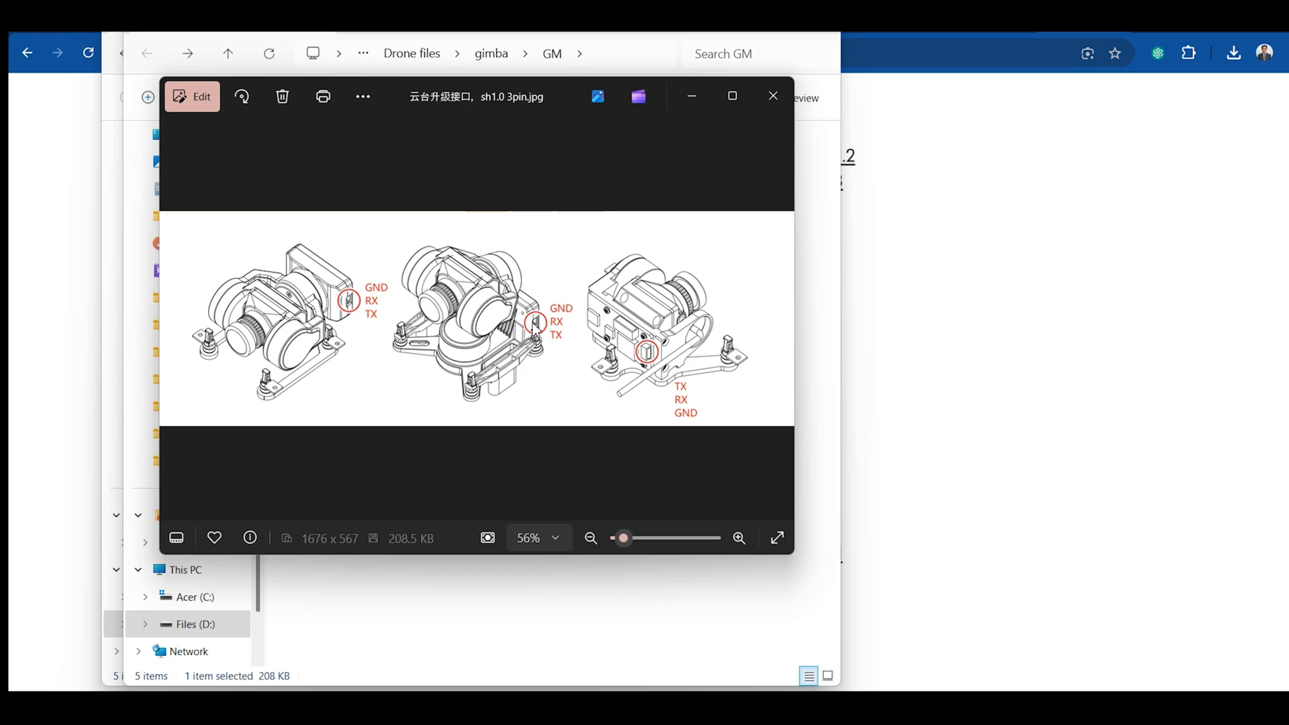
pyautogui.moveTo(558, 329)
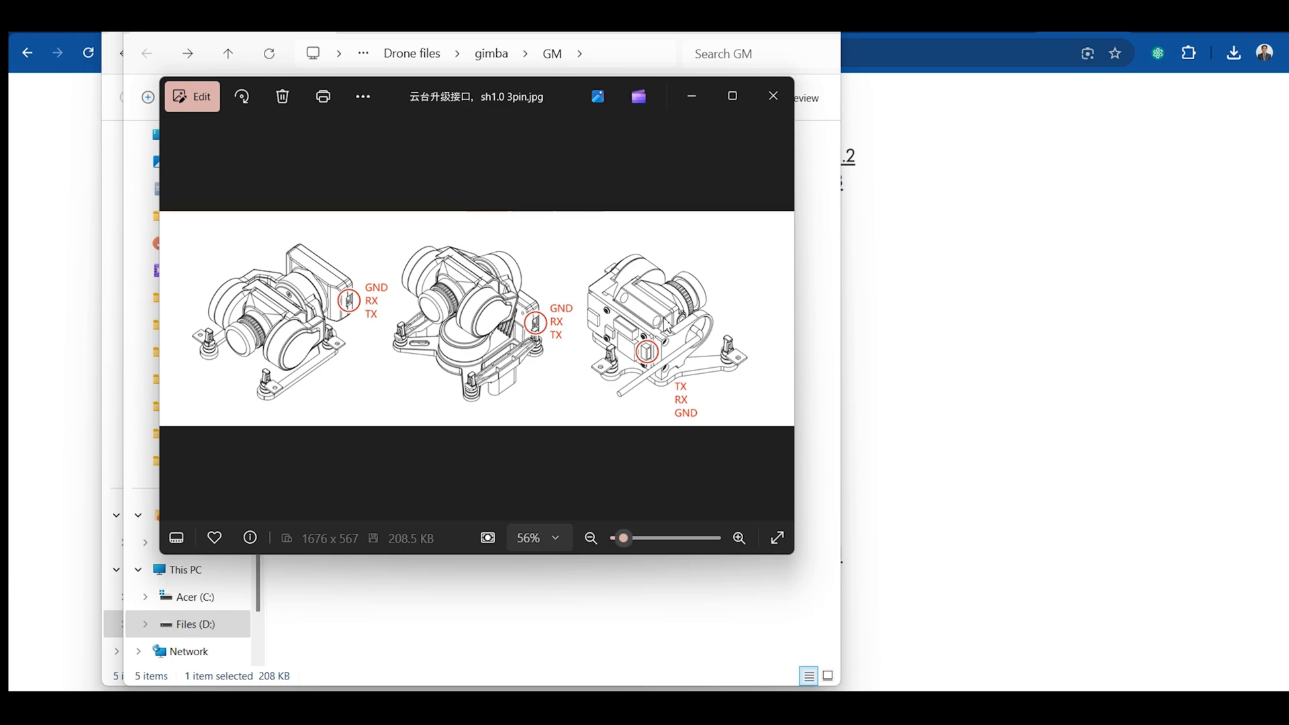
pyautogui.moveTo(684, 421)
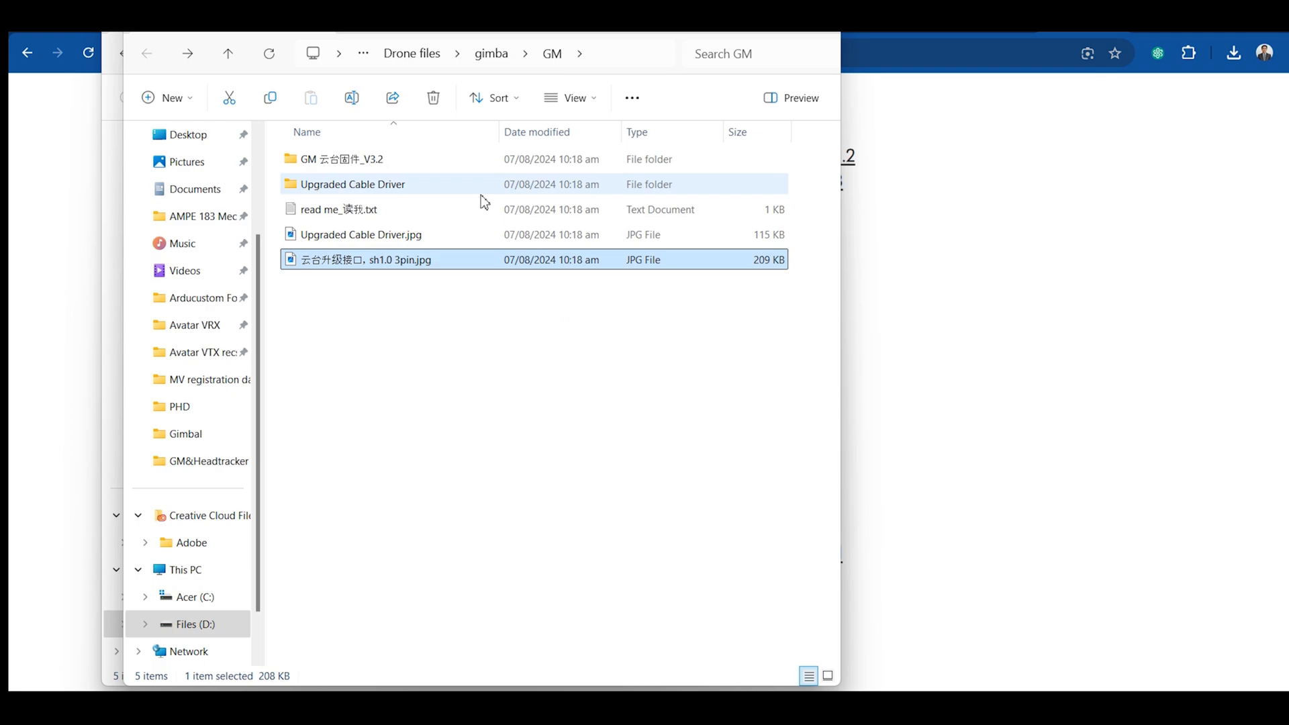
# - Browse the GM 云台固件_V3.2 package's 固件 folder and version notes, reaching the Gimbal Config folder
pyautogui.doubleClick(344, 158)
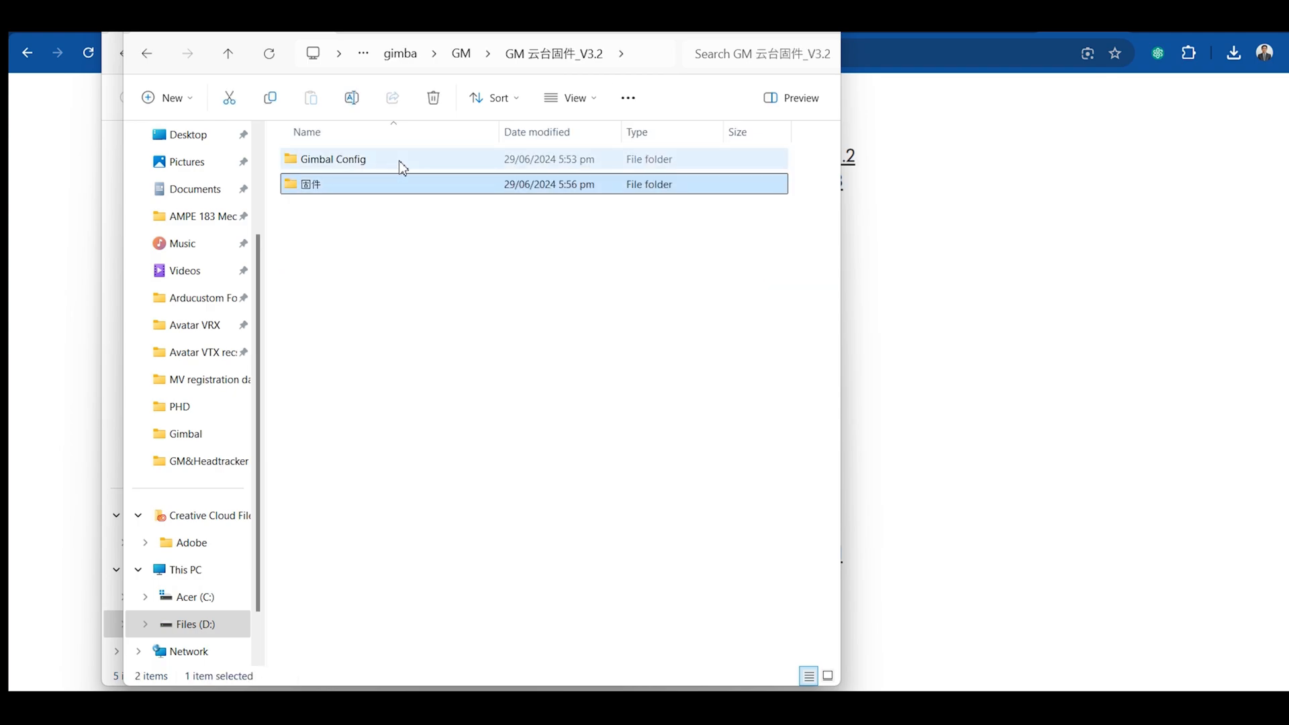
pyautogui.doubleClick(310, 184)
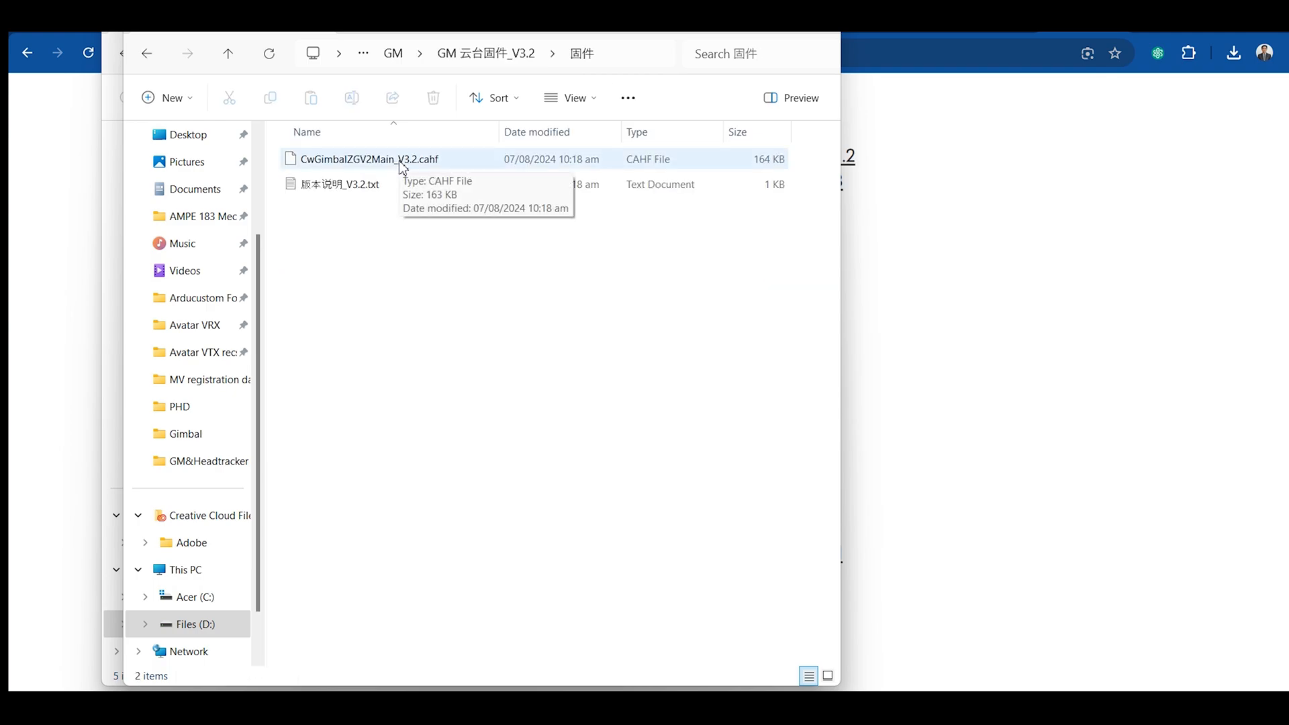
pyautogui.moveTo(446, 169)
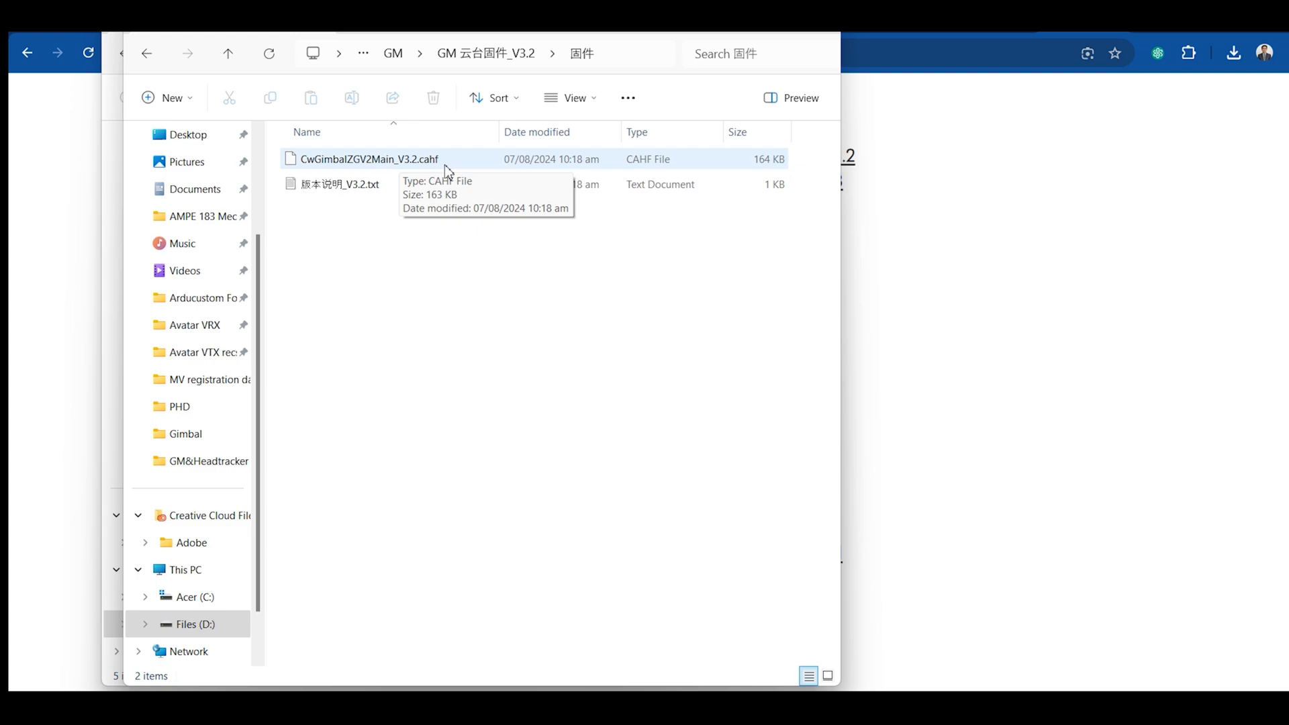
pyautogui.click(340, 184)
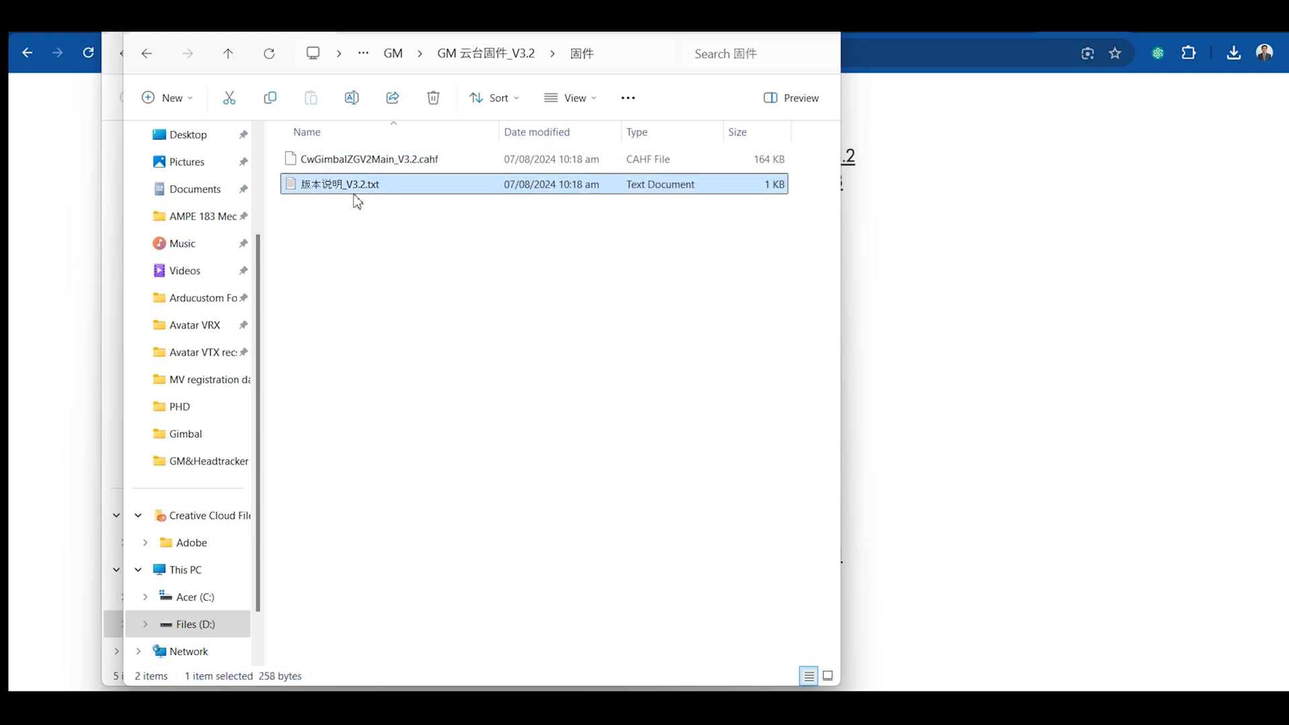
pyautogui.doubleClick(339, 184)
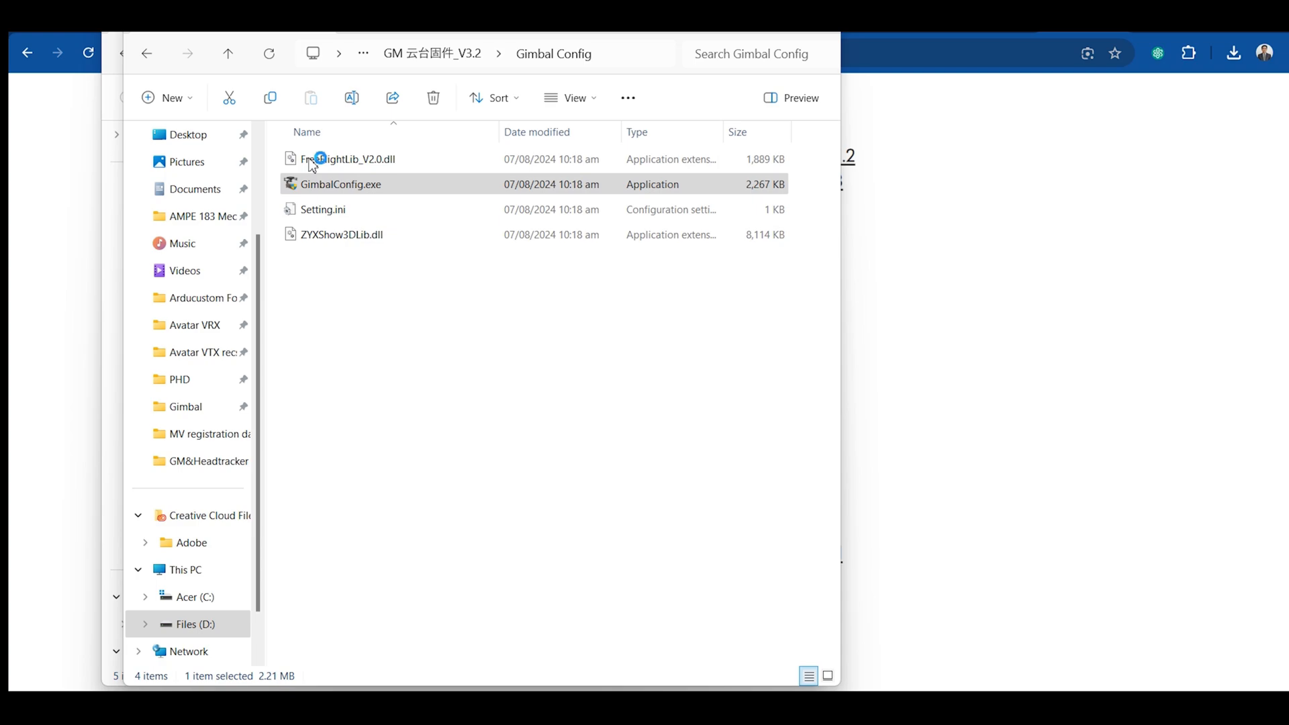
# - Launch GimbalConfig.exe past the SmartScreen warning via More info and Run anyway
pyautogui.doubleClick(340, 183)
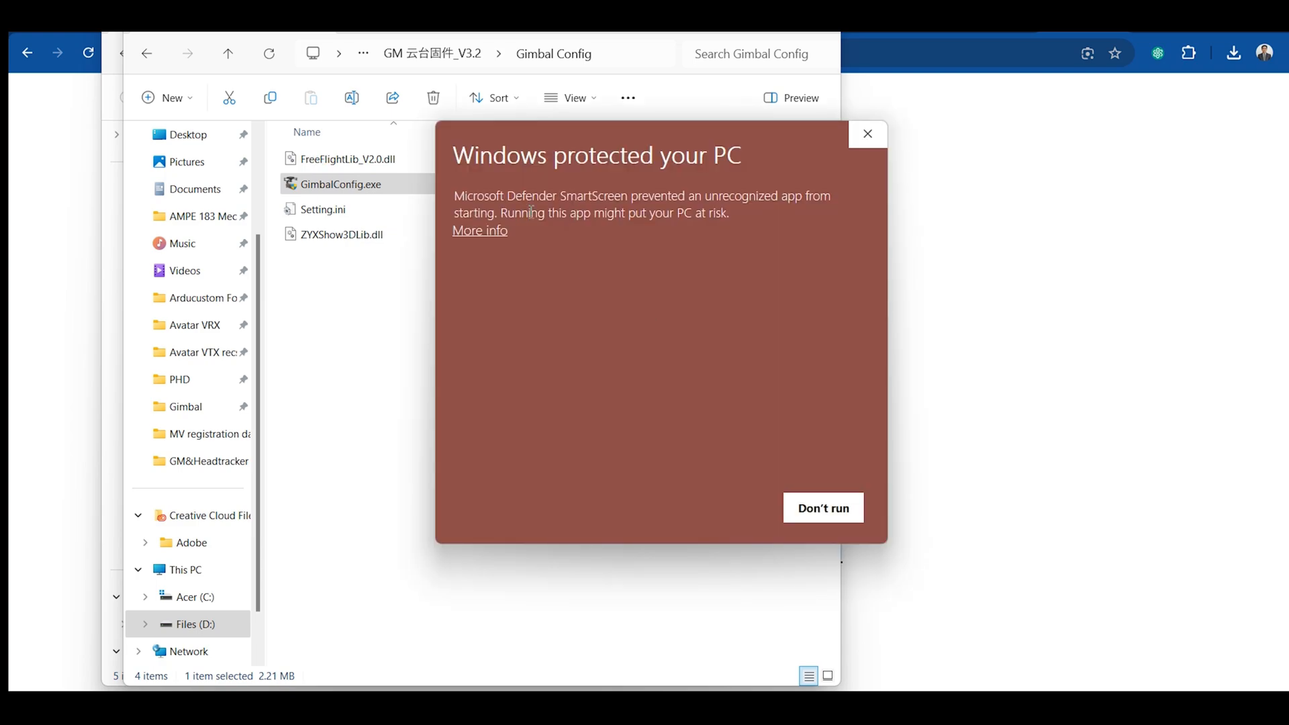
pyautogui.click(479, 229)
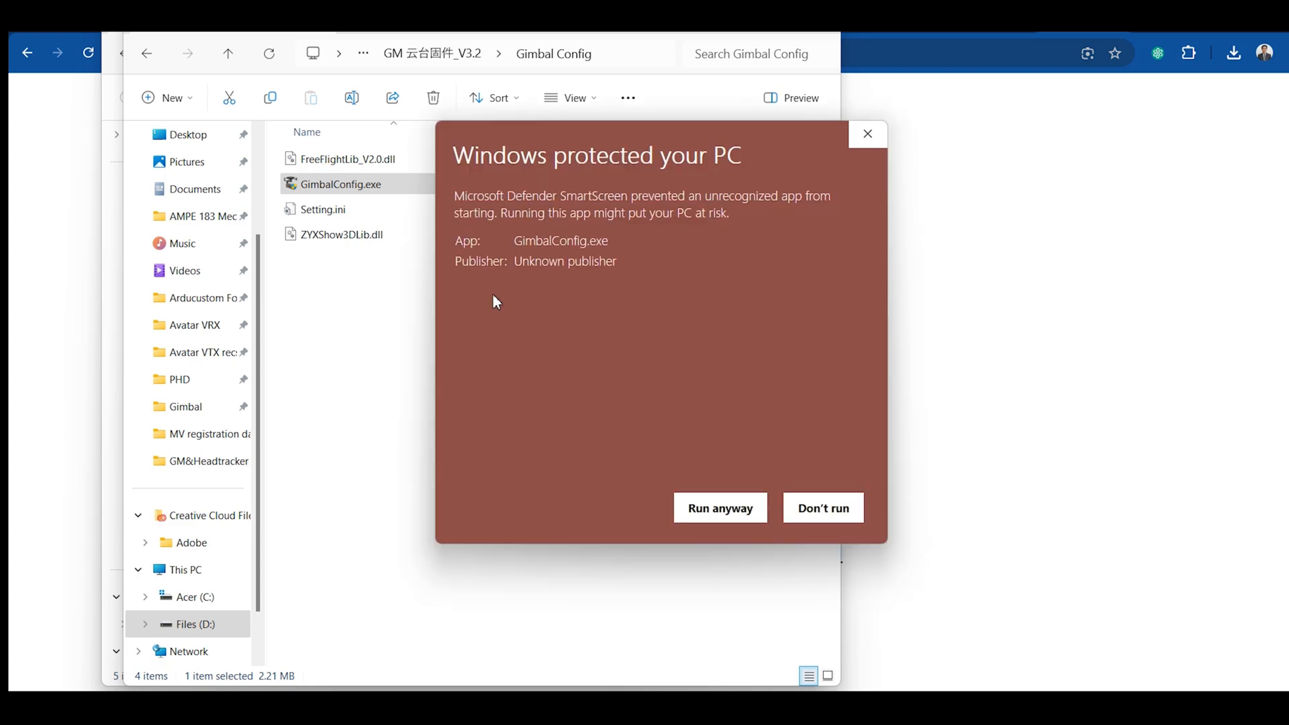
pyautogui.click(720, 508)
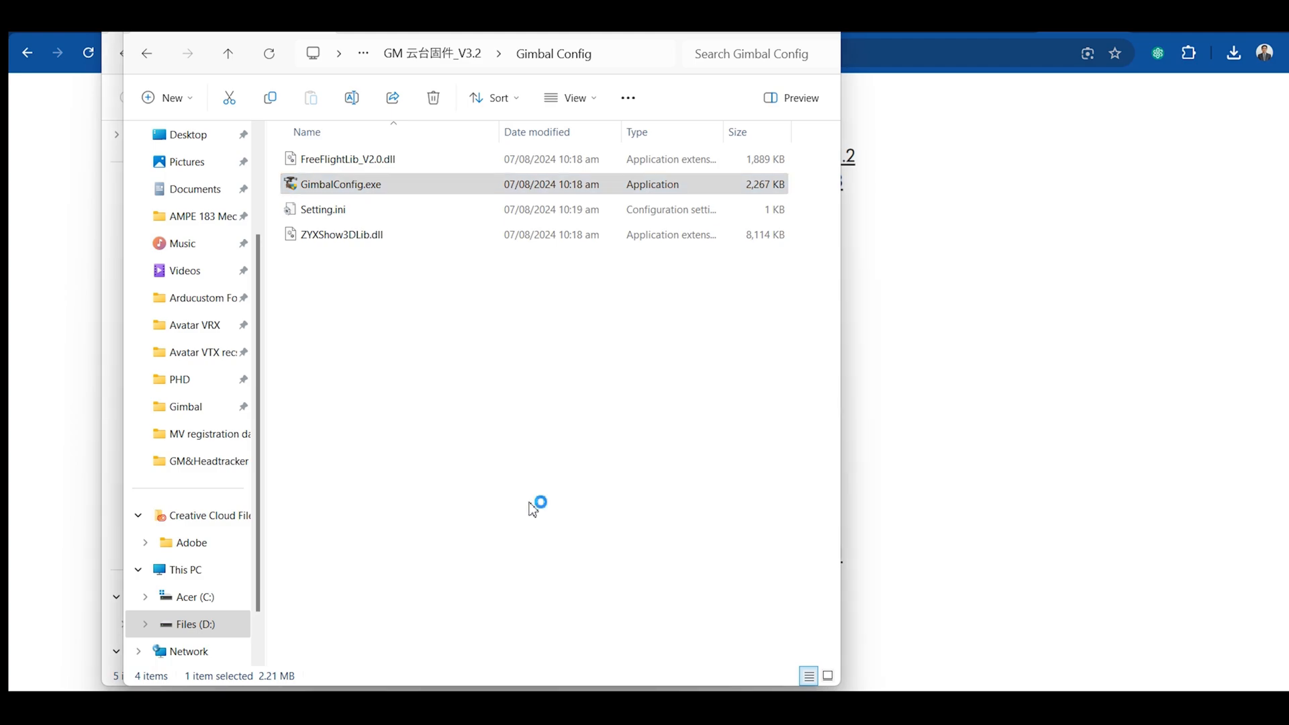
pyautogui.doubleClick(339, 184)
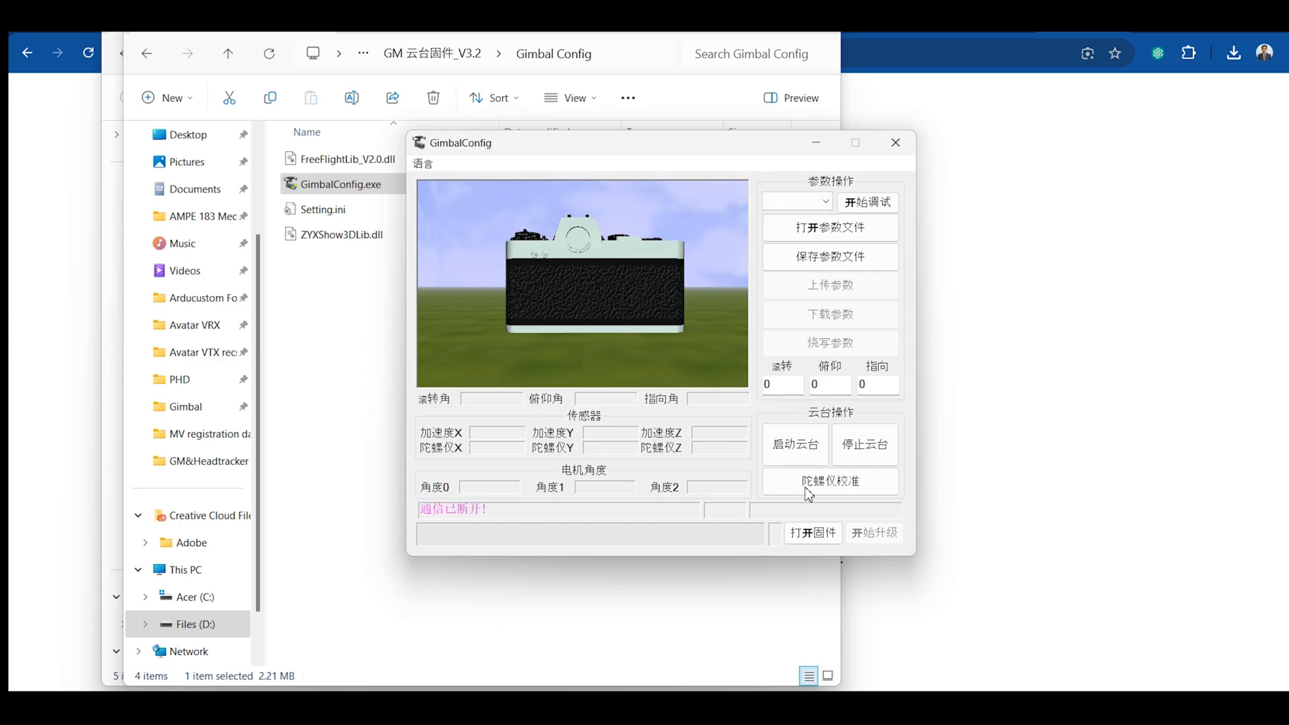
pyautogui.moveTo(441, 211)
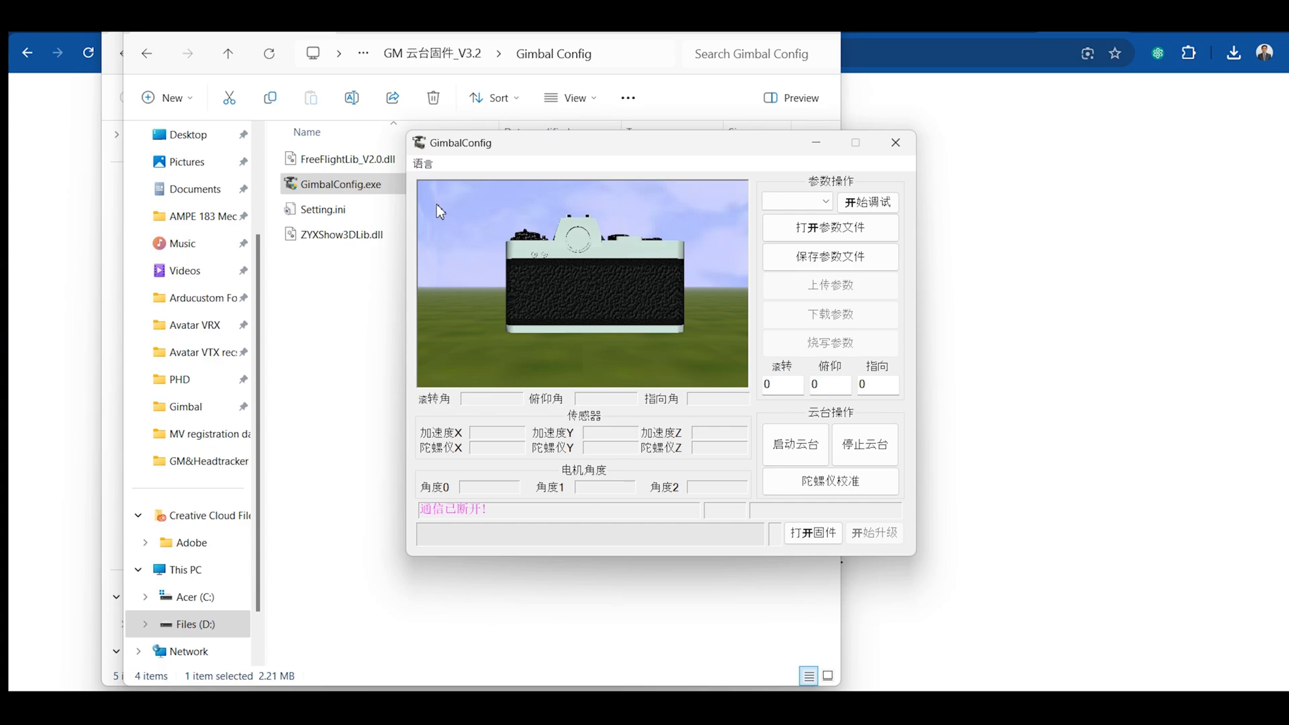
# - Switch the language to English and relaunch GimbalConfig with the English interface
pyautogui.click(423, 164)
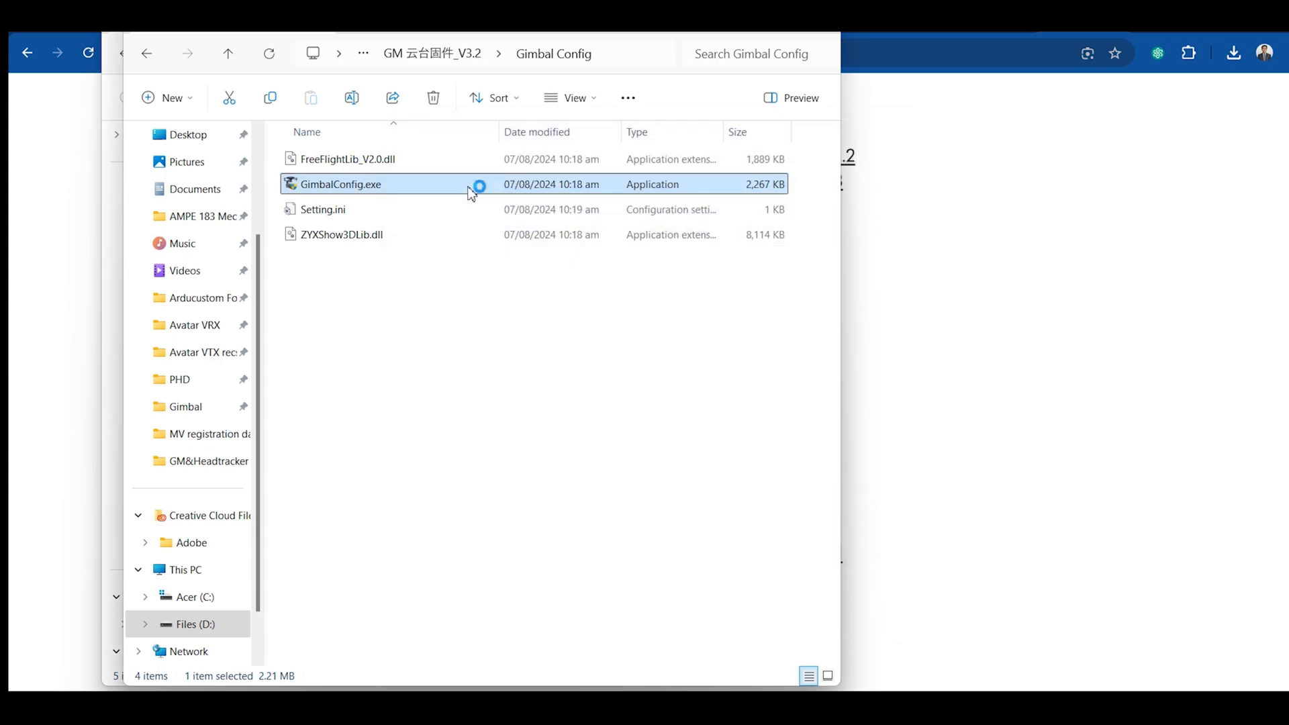
pyautogui.doubleClick(342, 184)
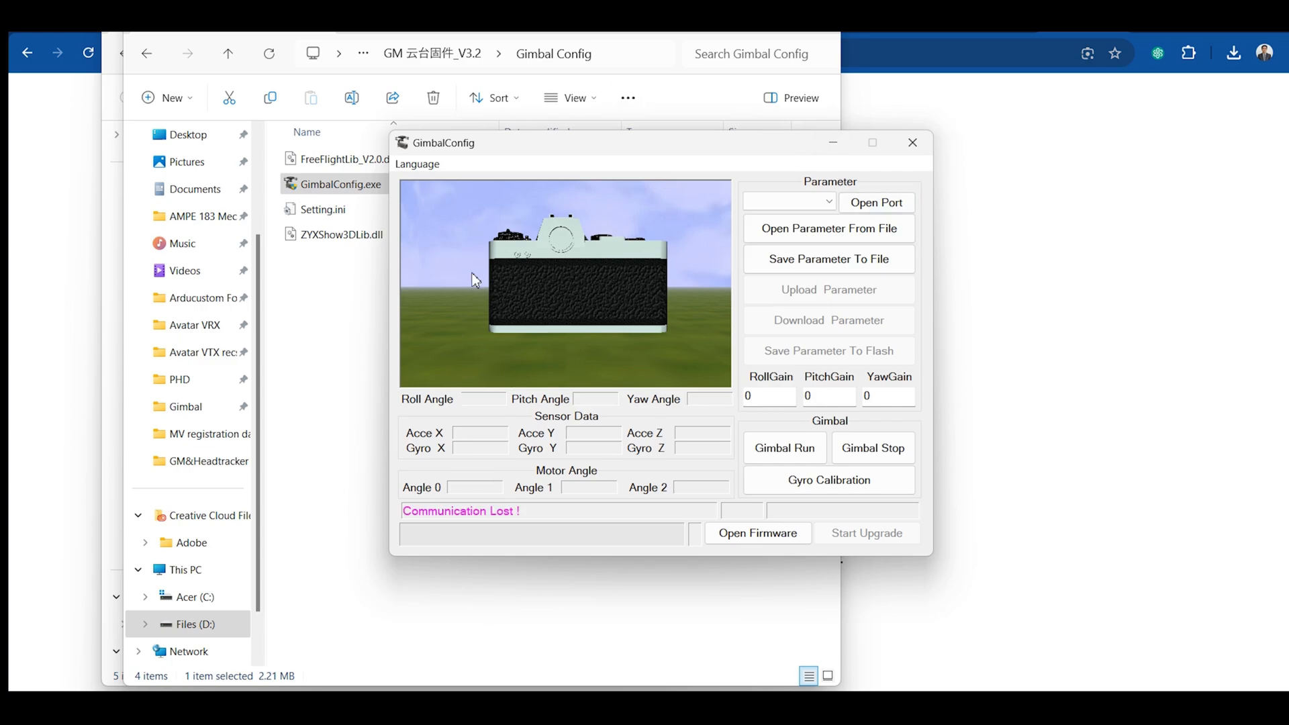
pyautogui.moveTo(579, 391)
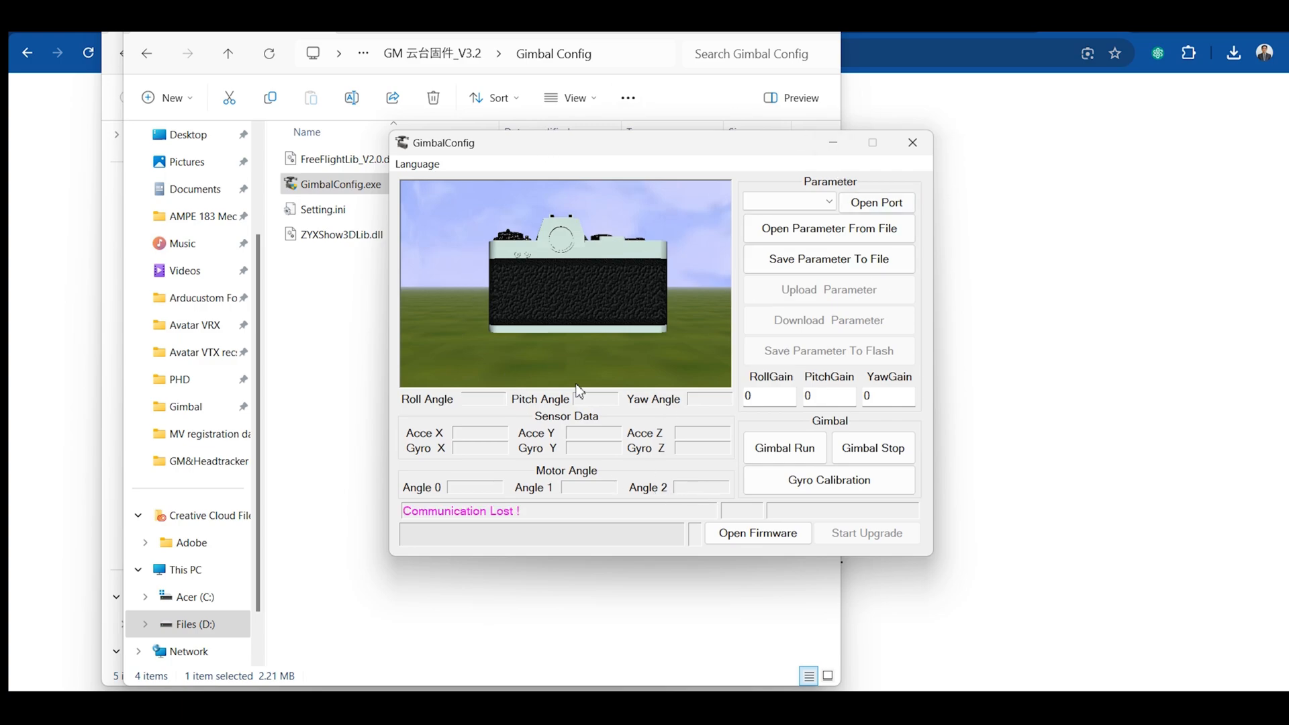
pyautogui.moveTo(903, 128)
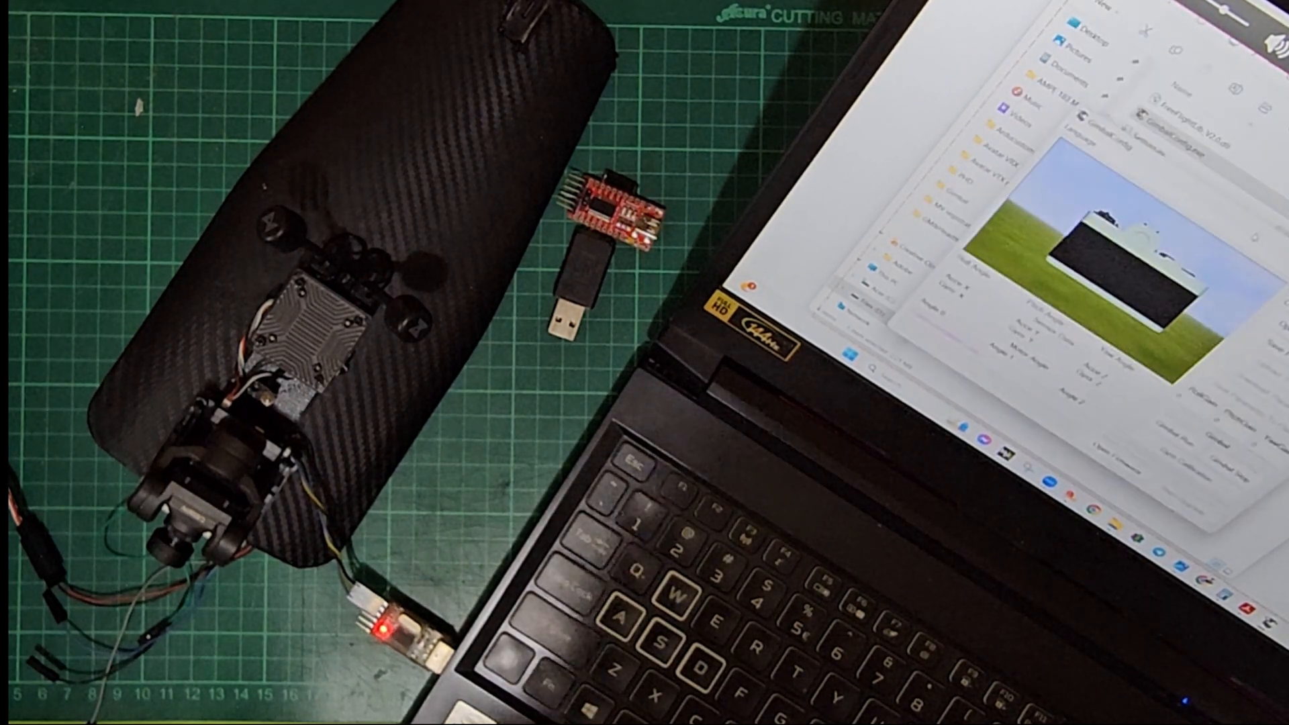
# - Open the serial port on COM23 so live angles, sensor readings, gains and version 3.2 appear
pyautogui.click(1127, 217)
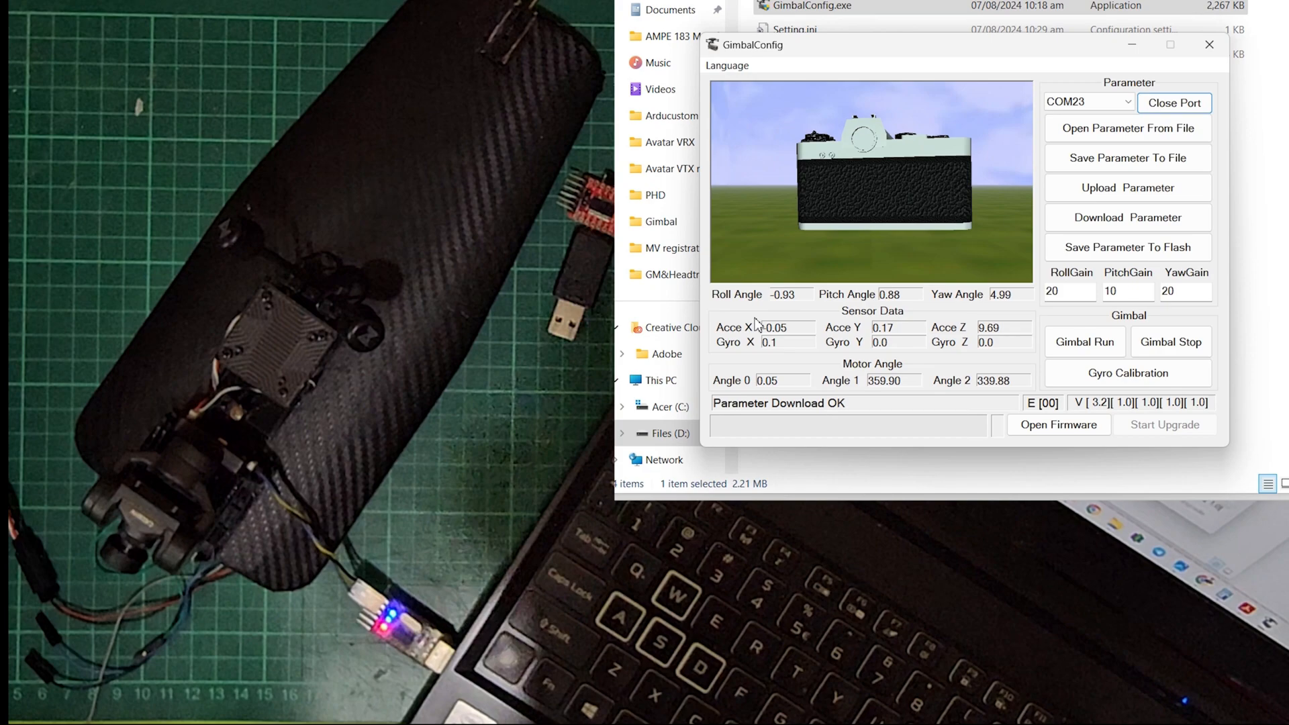
pyautogui.click(1128, 372)
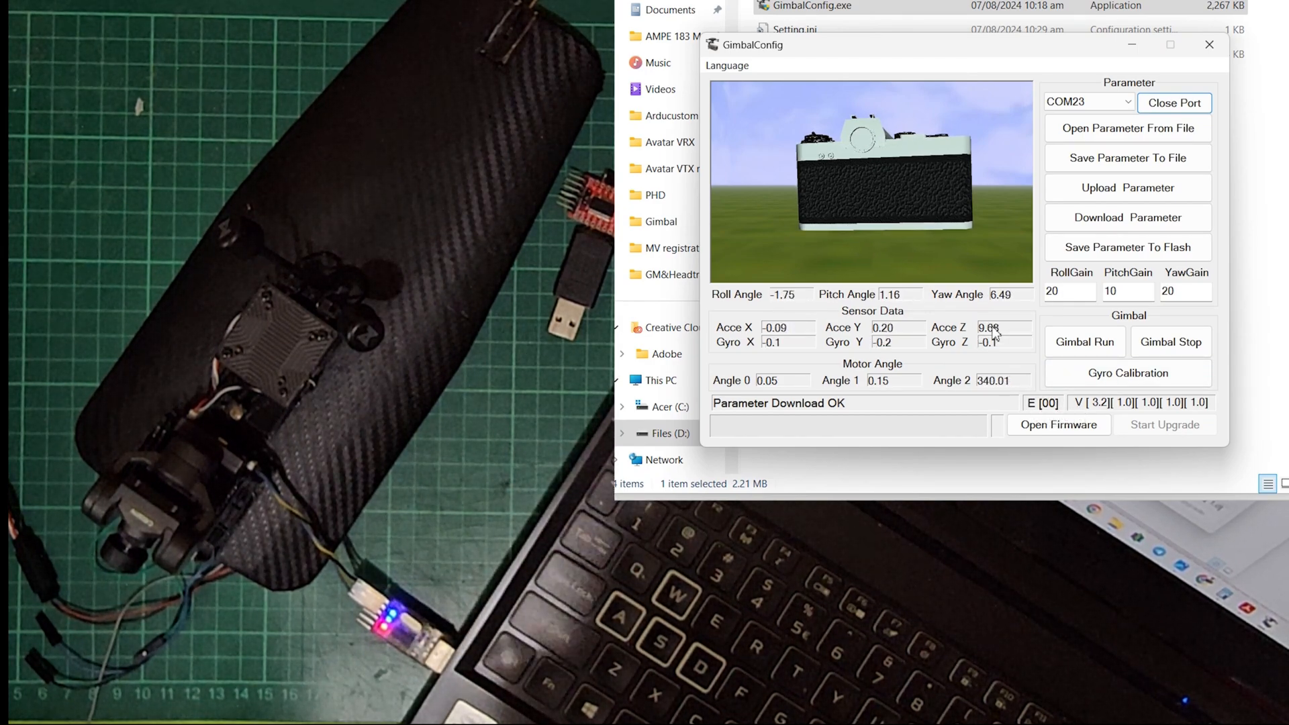
pyautogui.click(1060, 425)
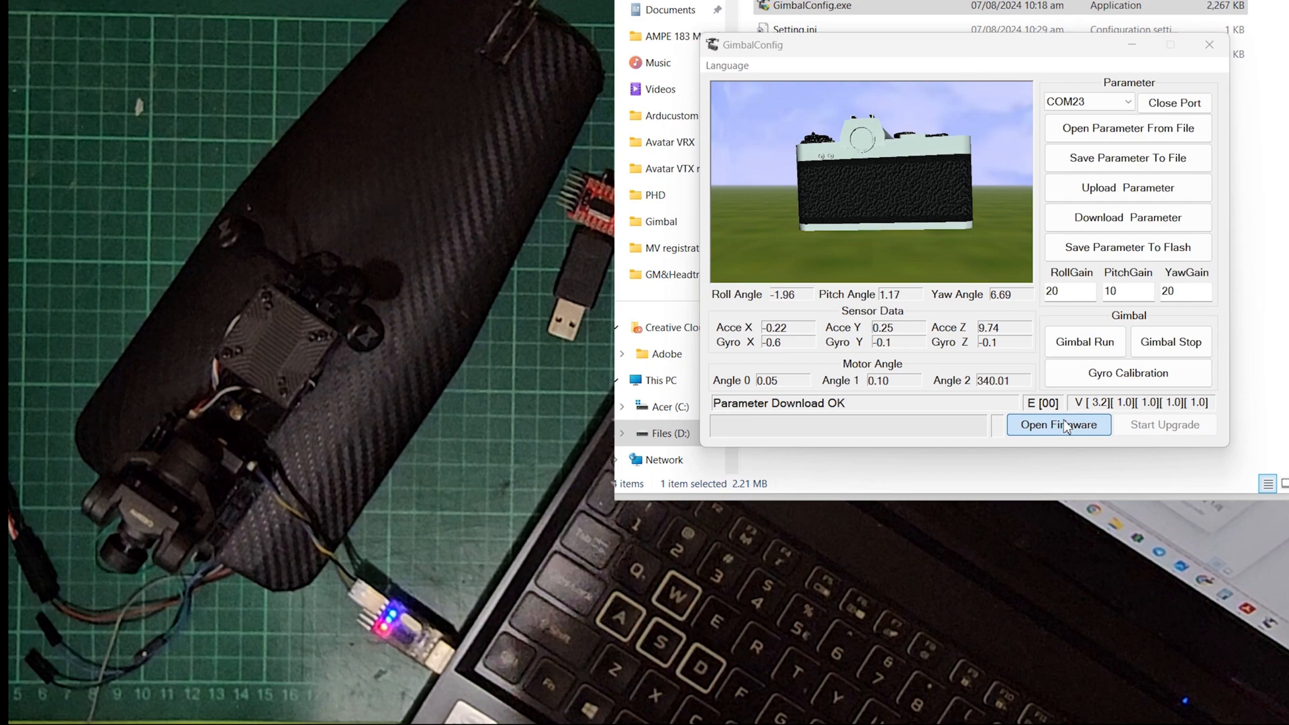
# - Load CwGimbalZGV2Main_V3.2.cahf and start the firmware upgrade
pyautogui.click(1060, 424)
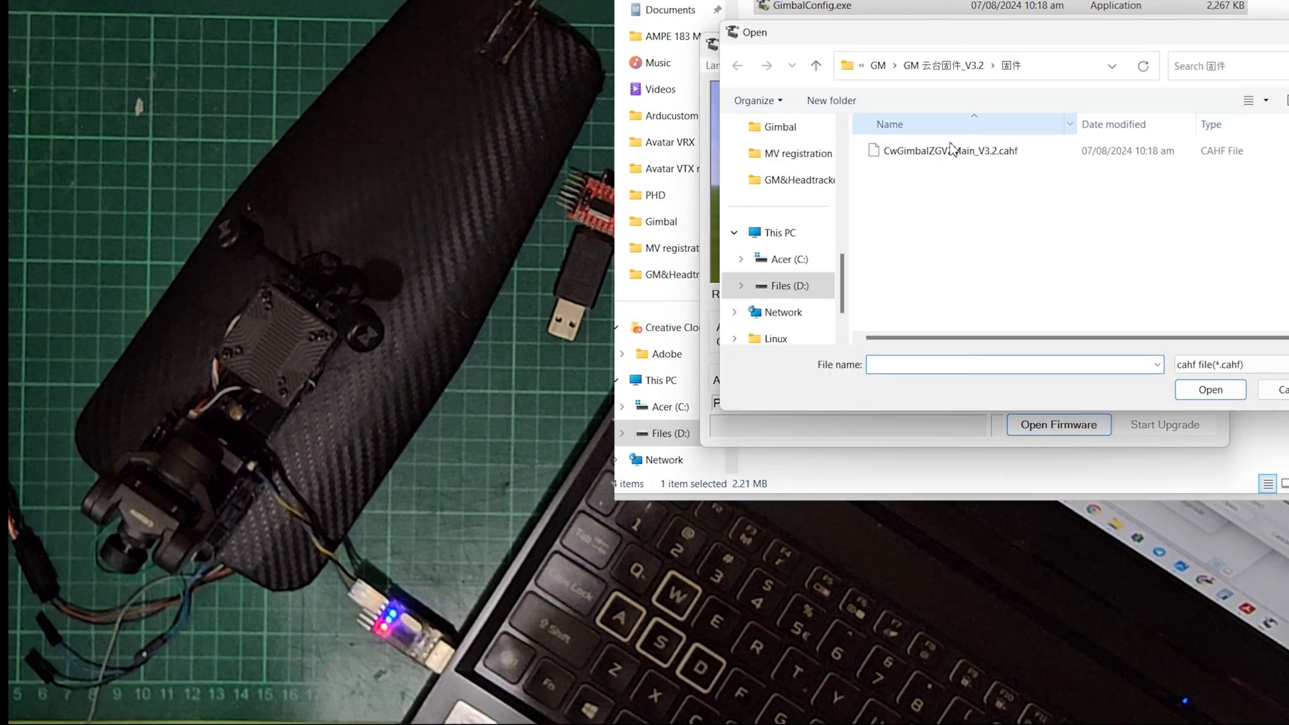
pyautogui.click(949, 150)
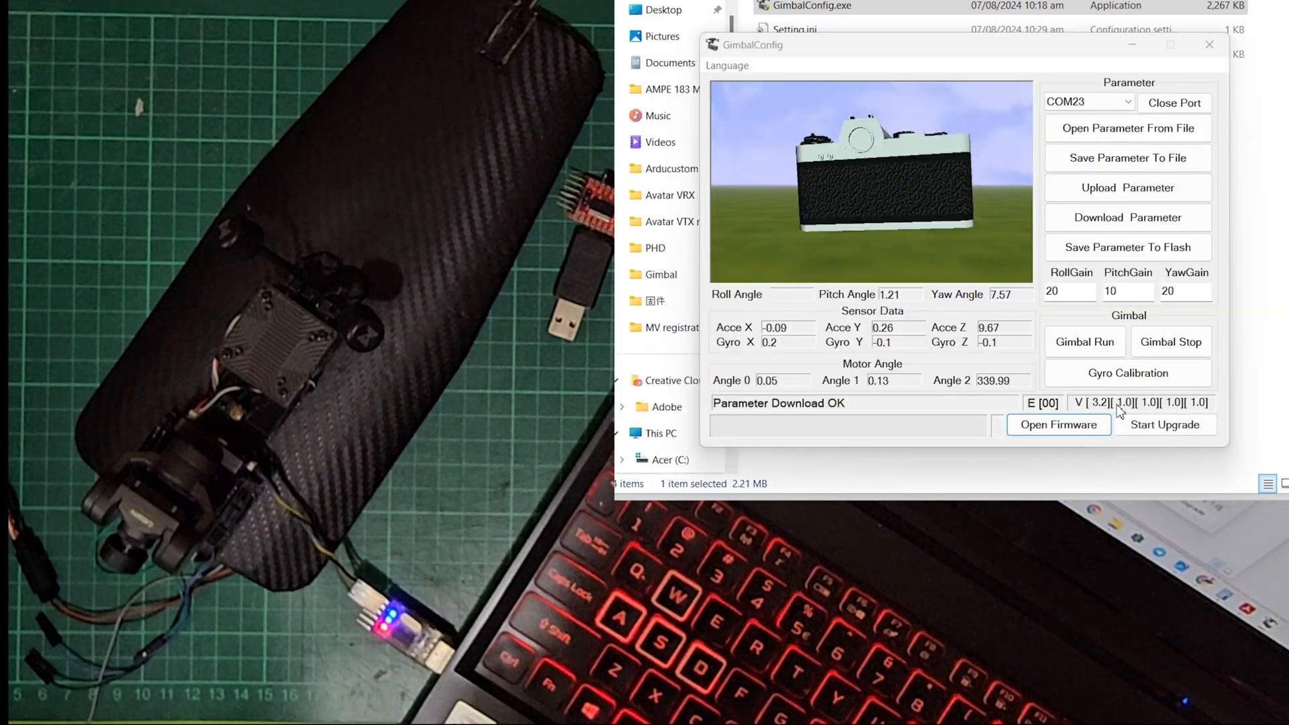
pyautogui.click(1165, 426)
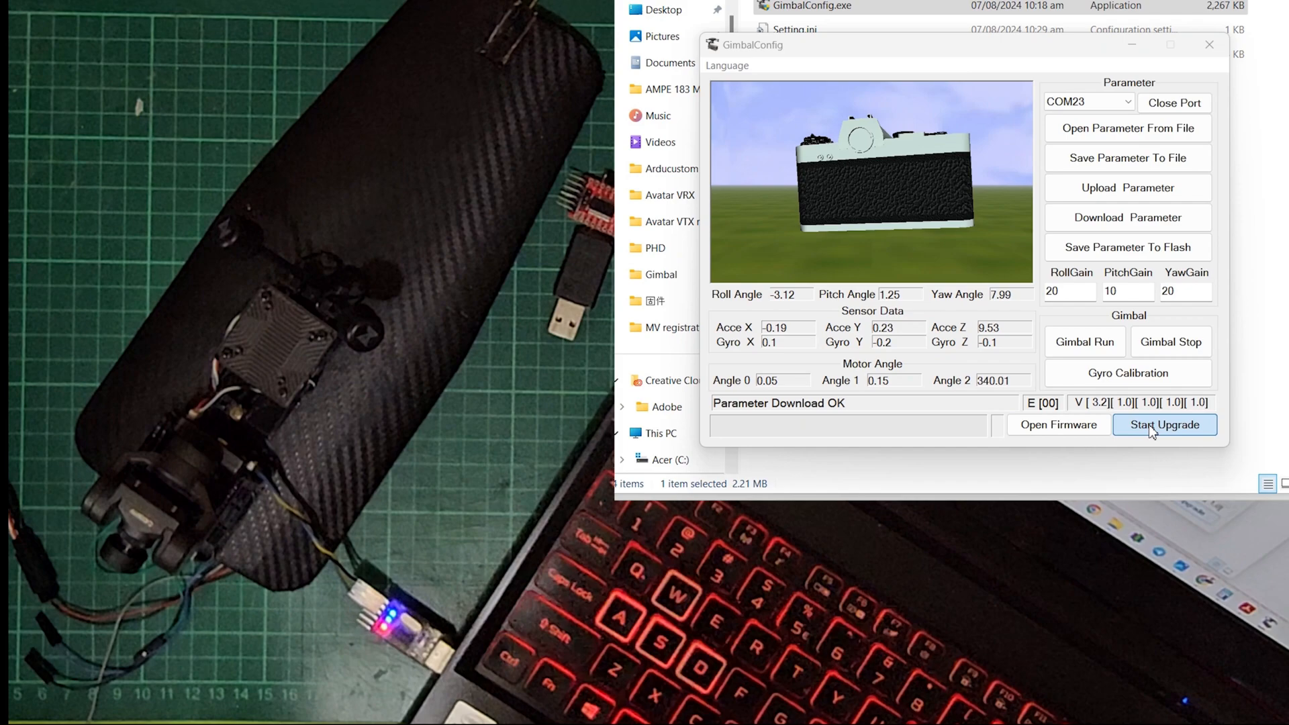
pyautogui.click(1164, 424)
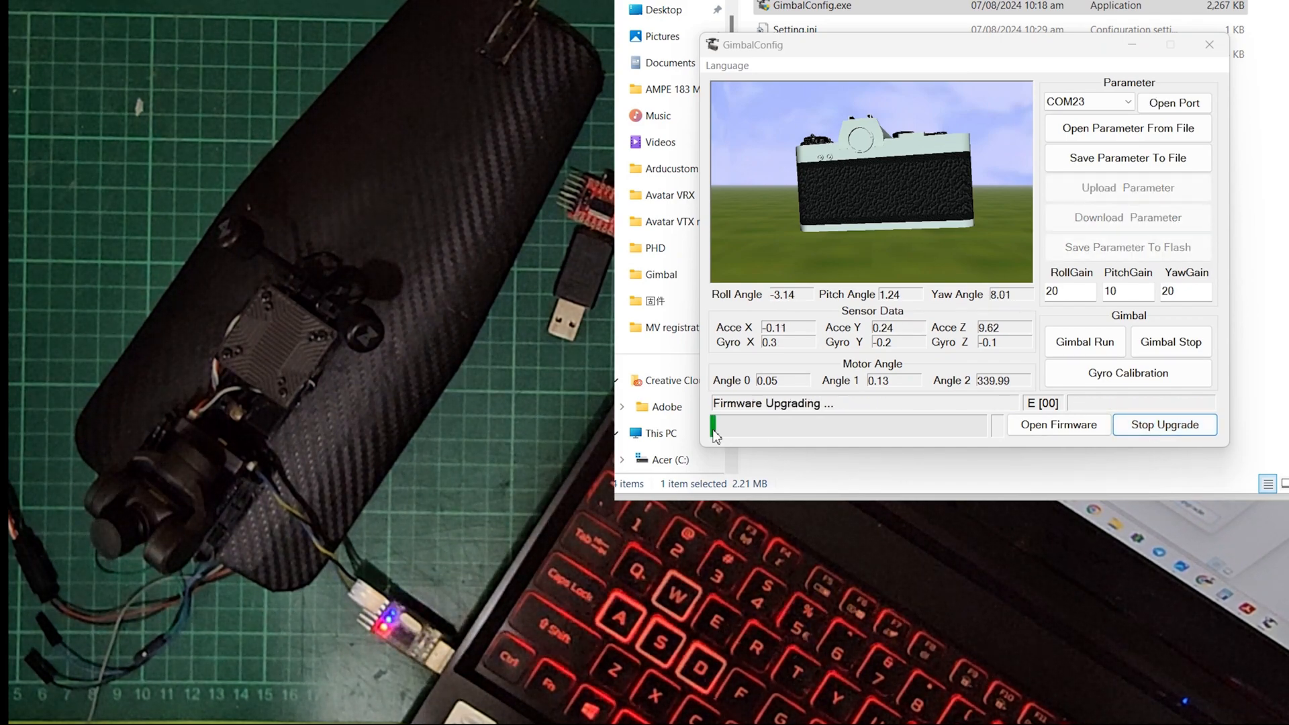